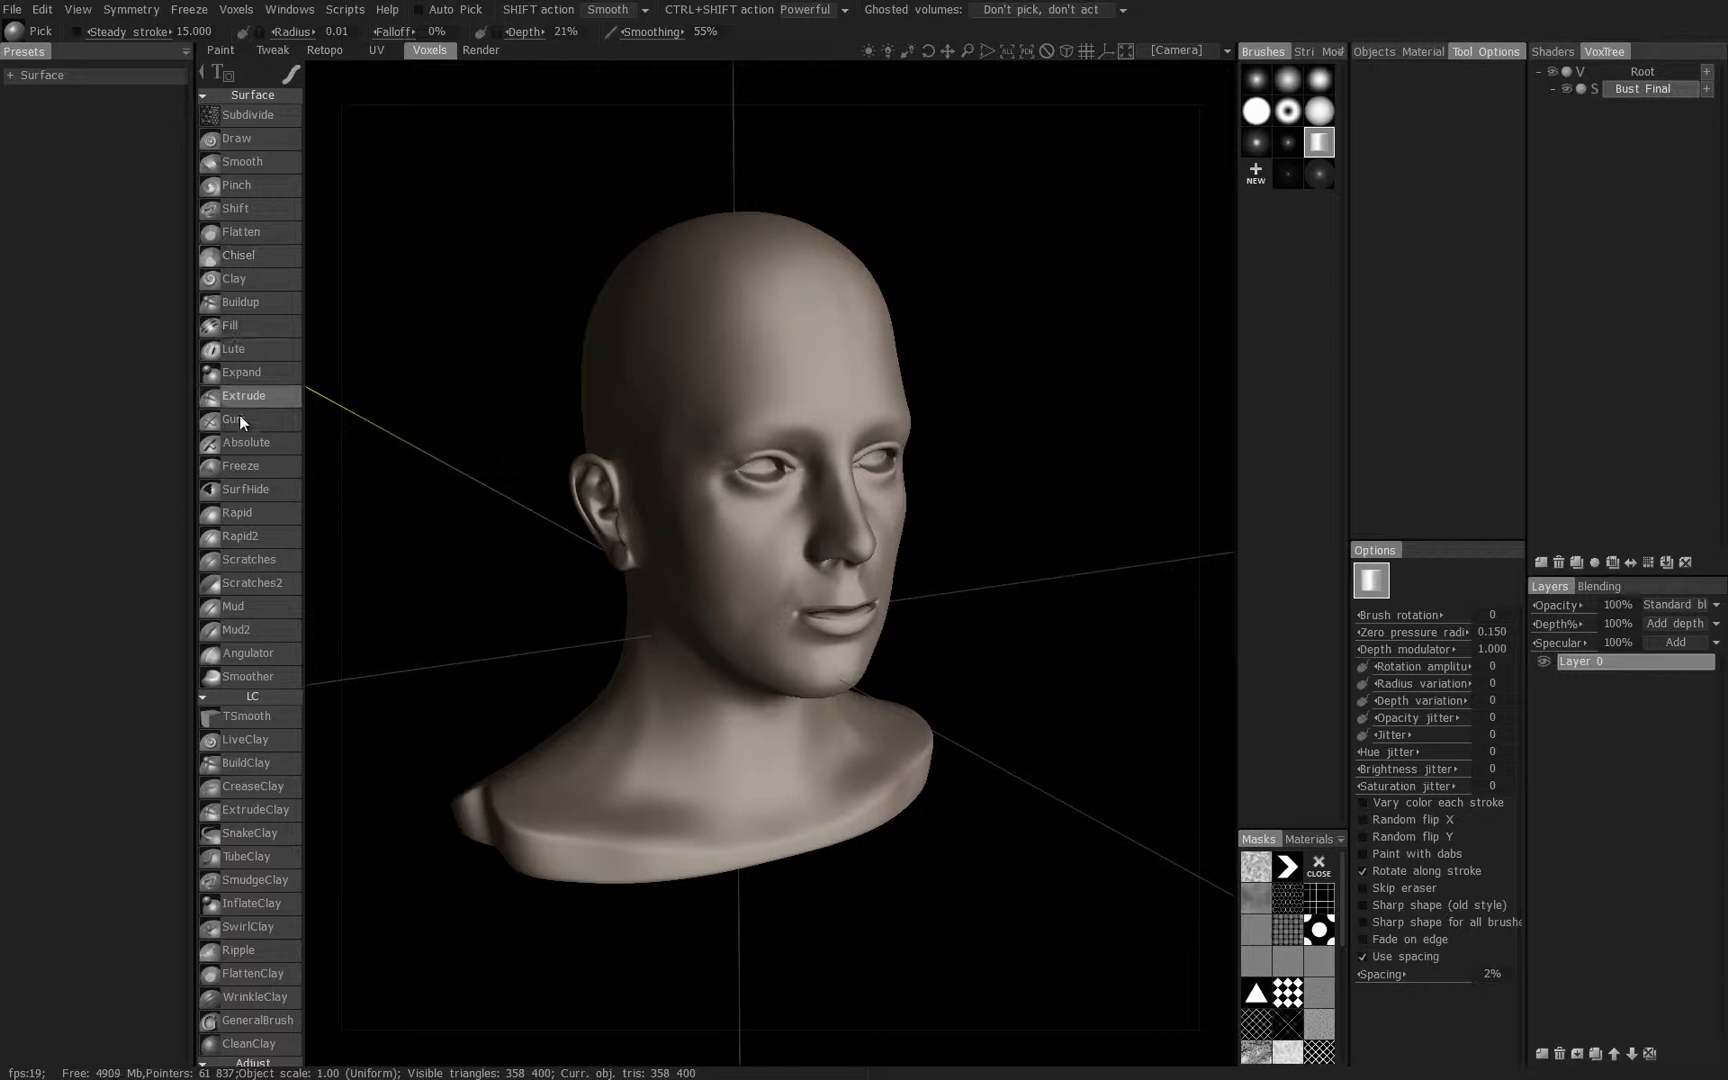
mouse_move(235, 279)
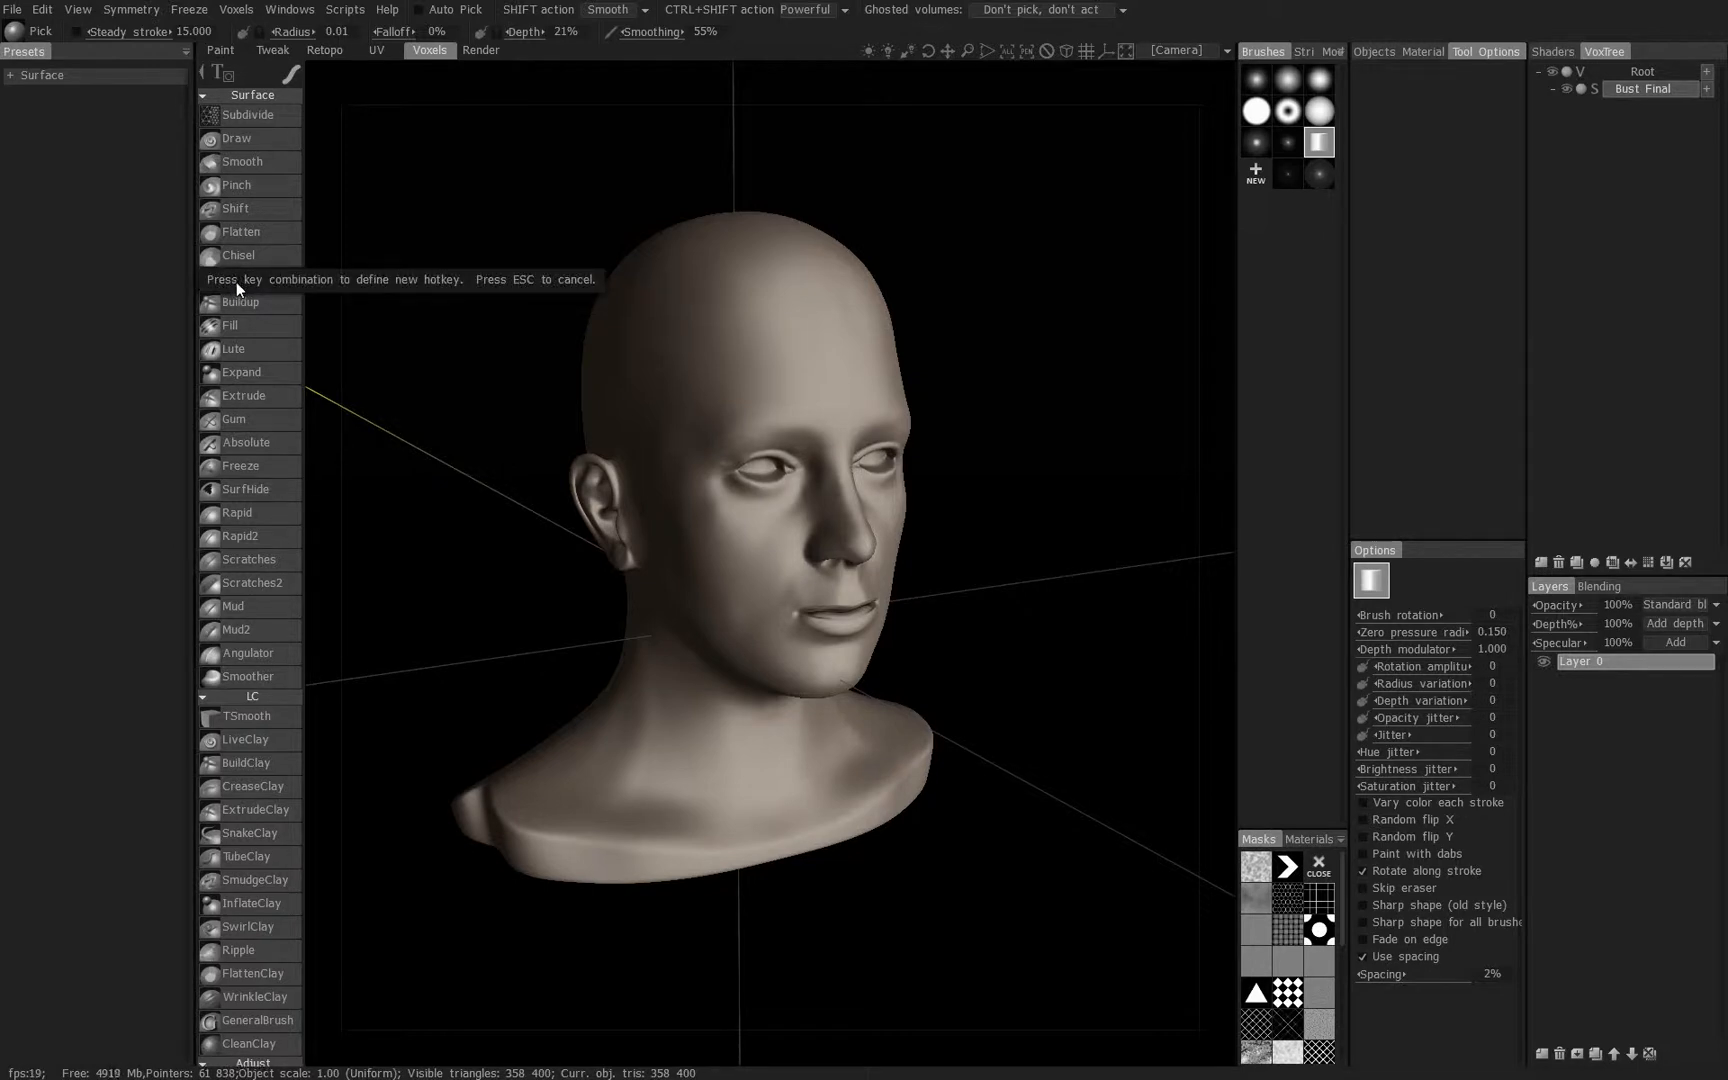
mouse_move(366, 305)
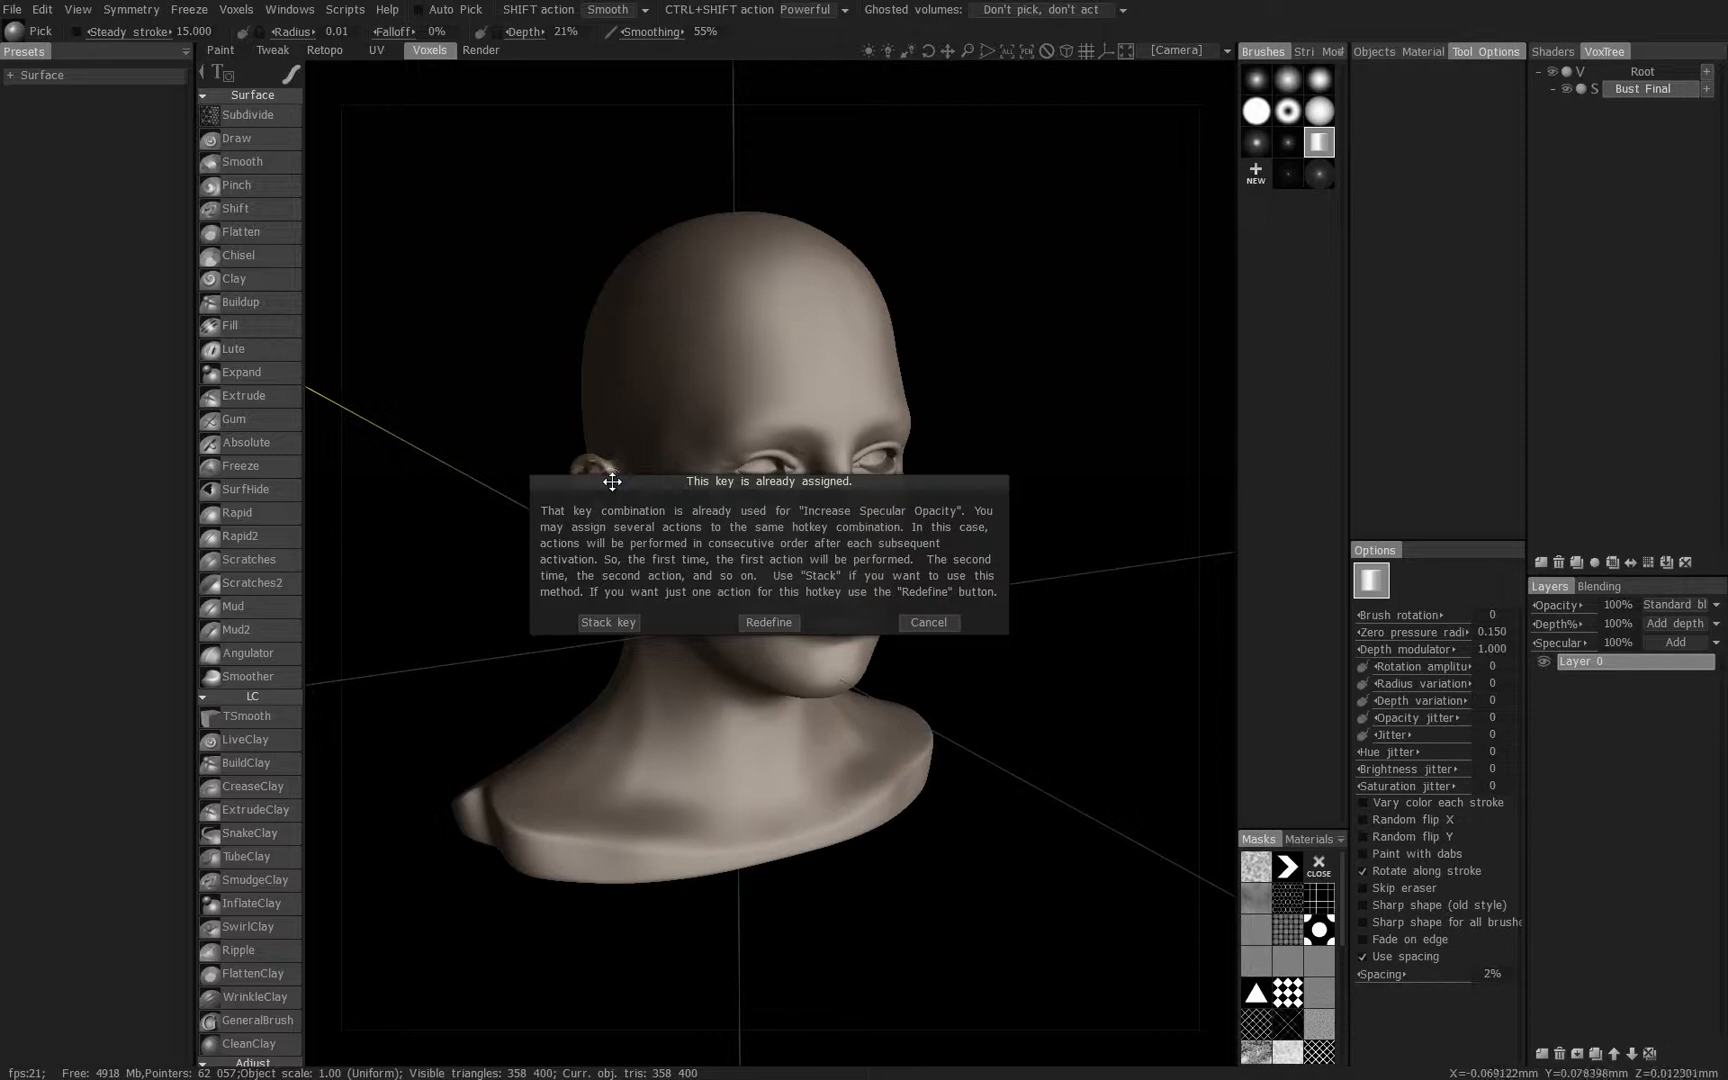
mouse_move(887, 527)
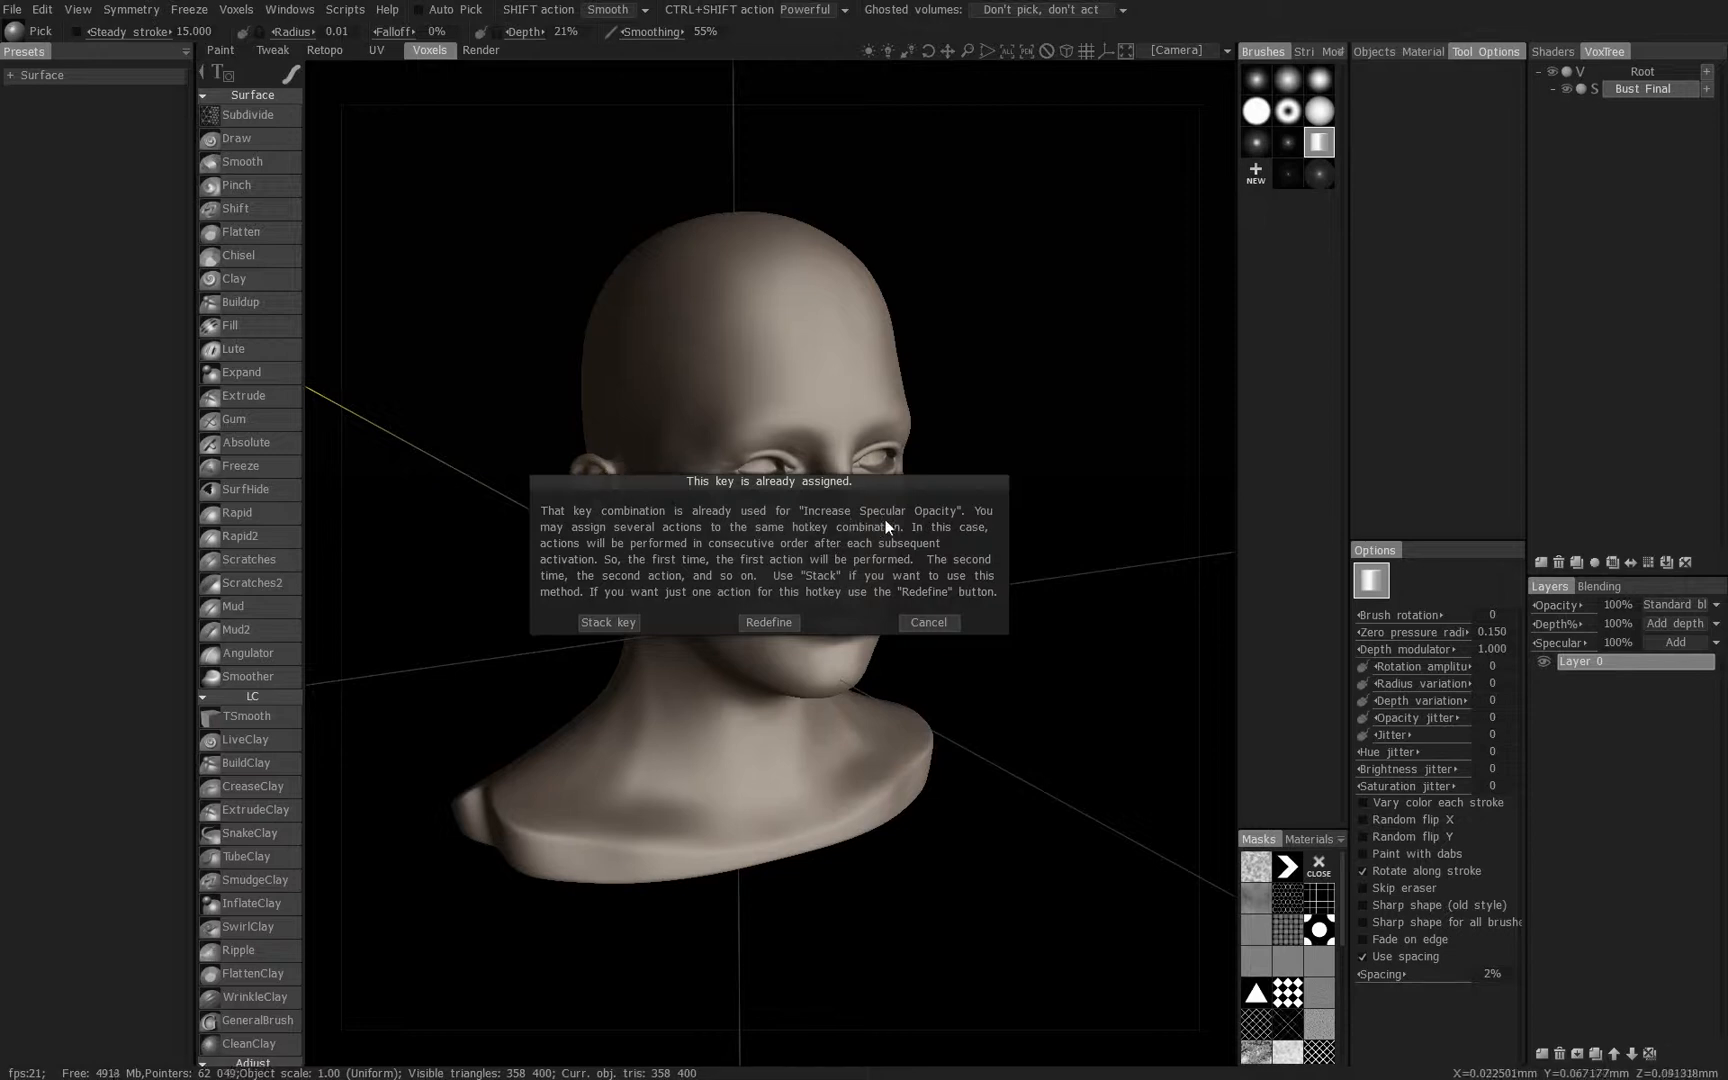
mouse_move(830, 568)
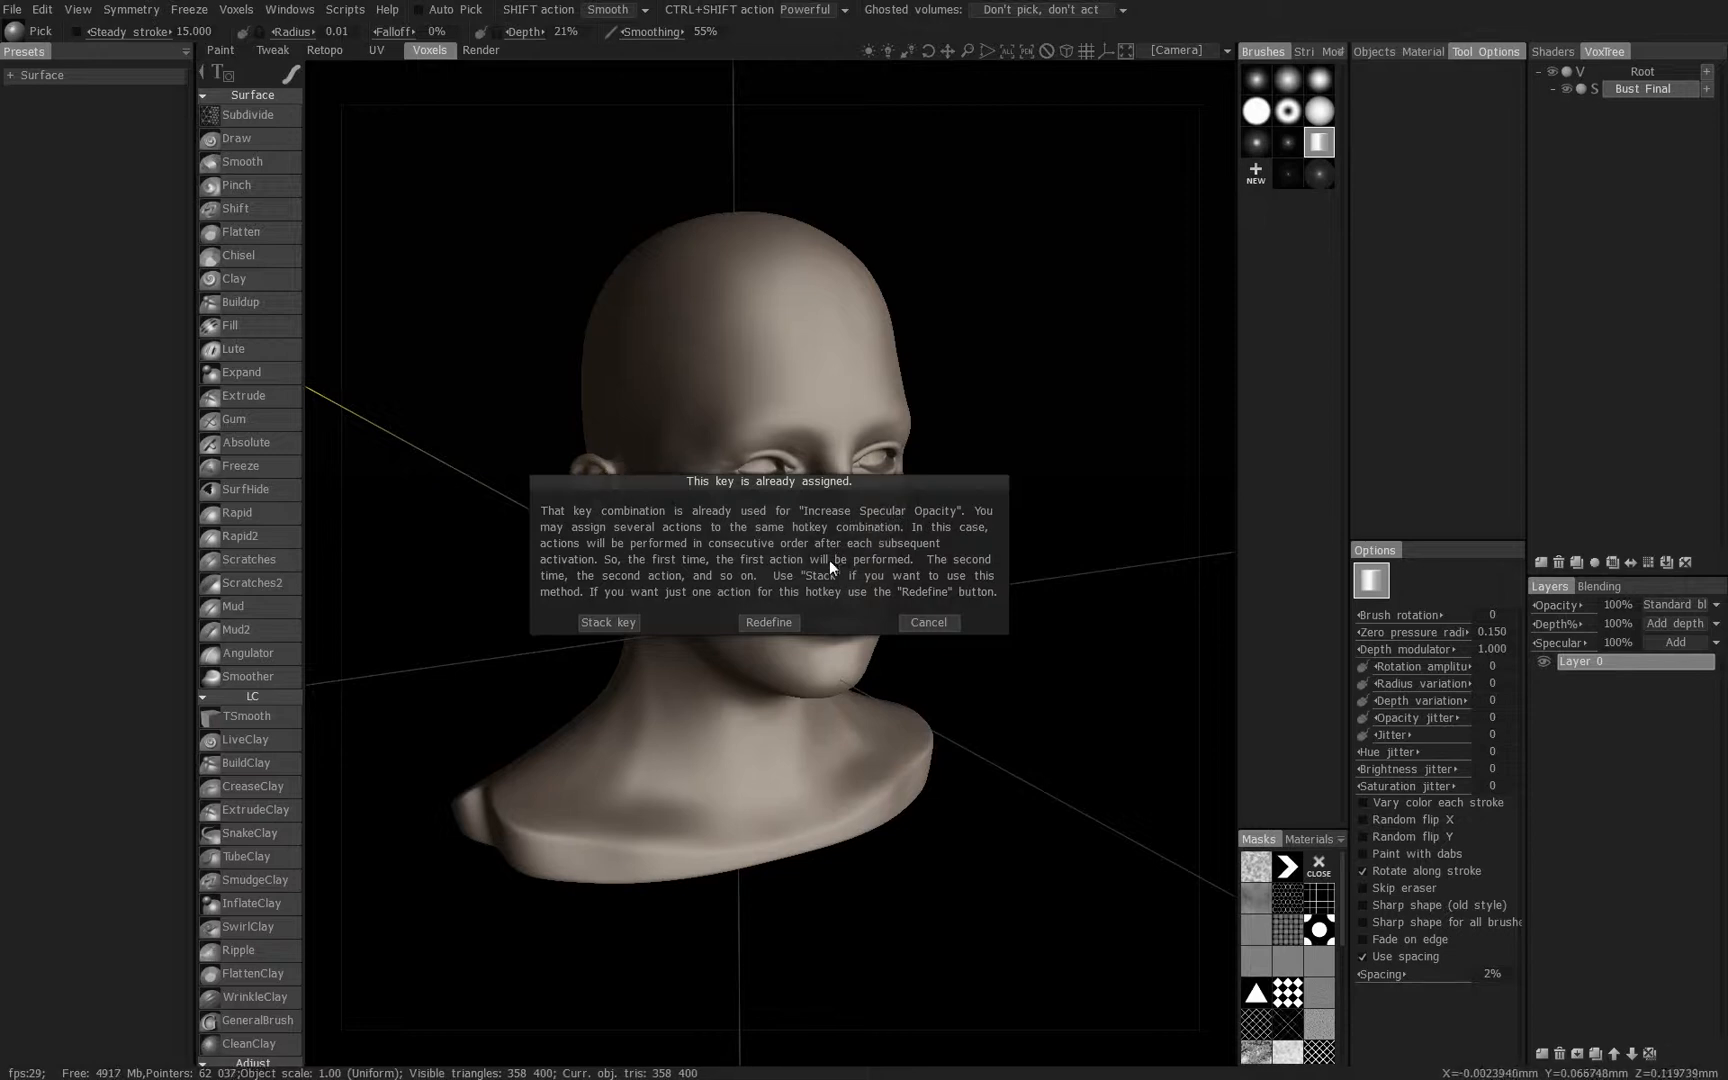
mouse_move(893, 634)
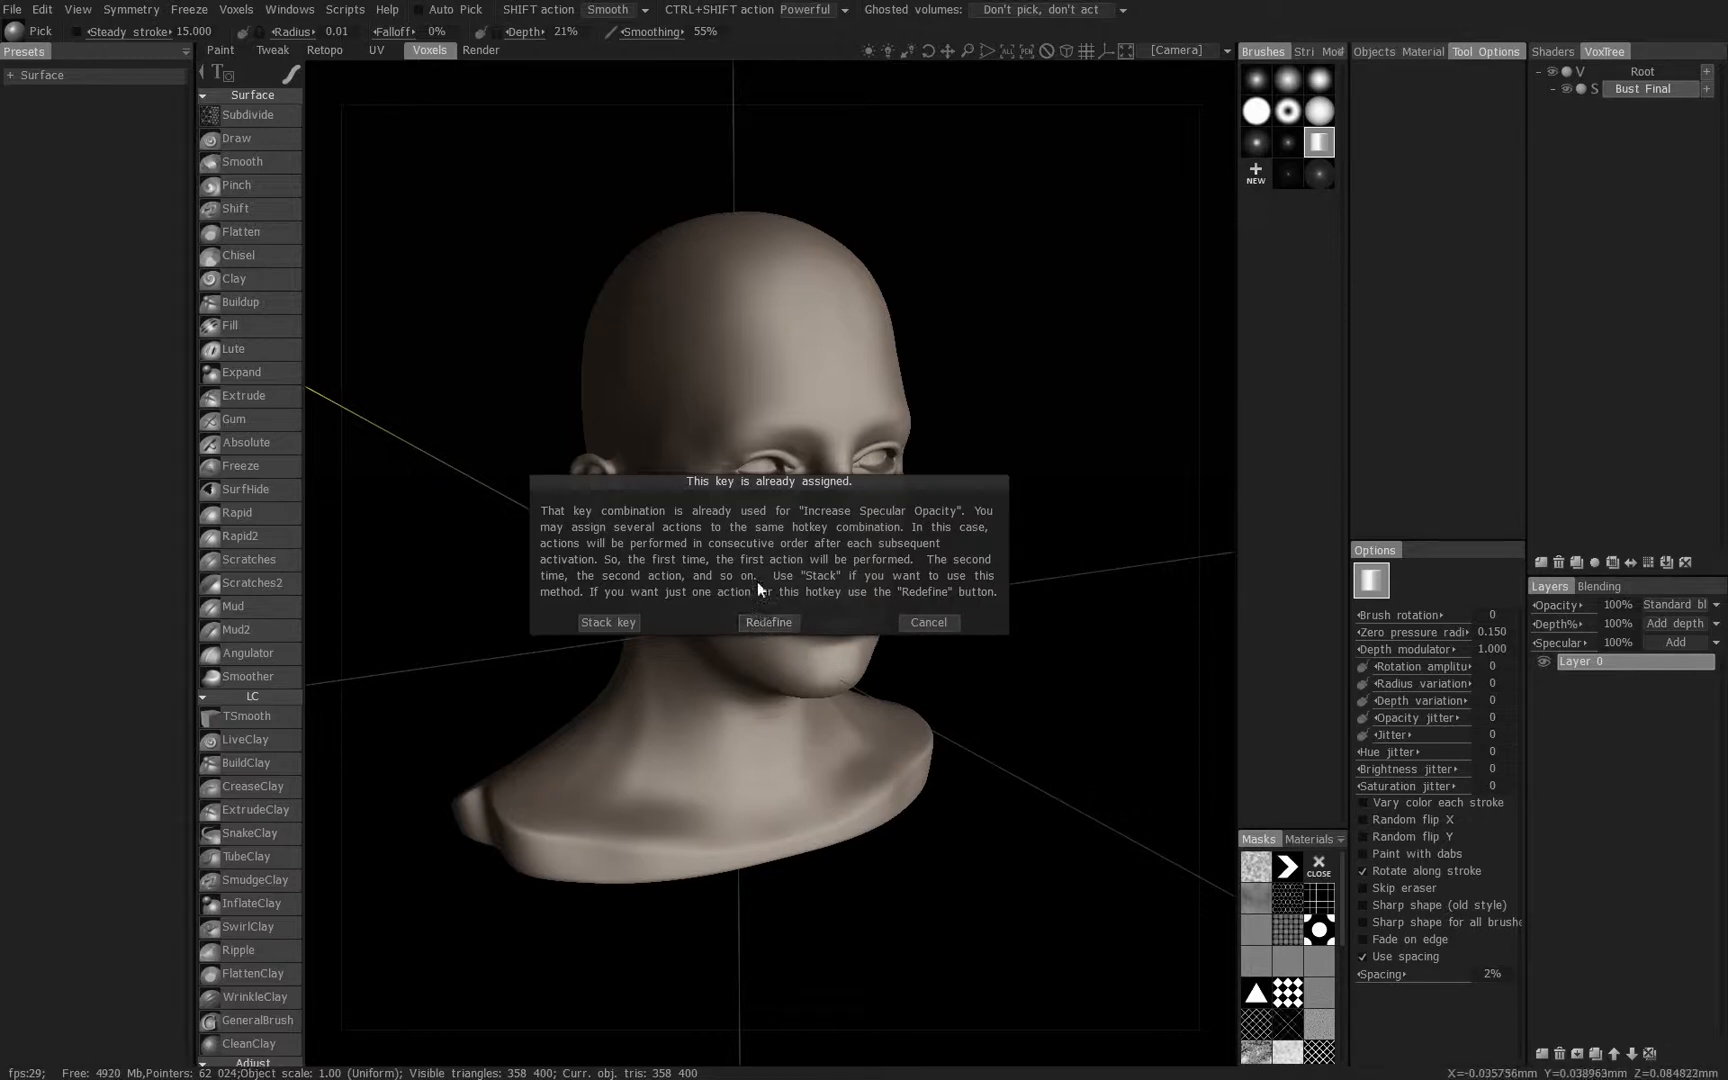
mouse_move(824, 534)
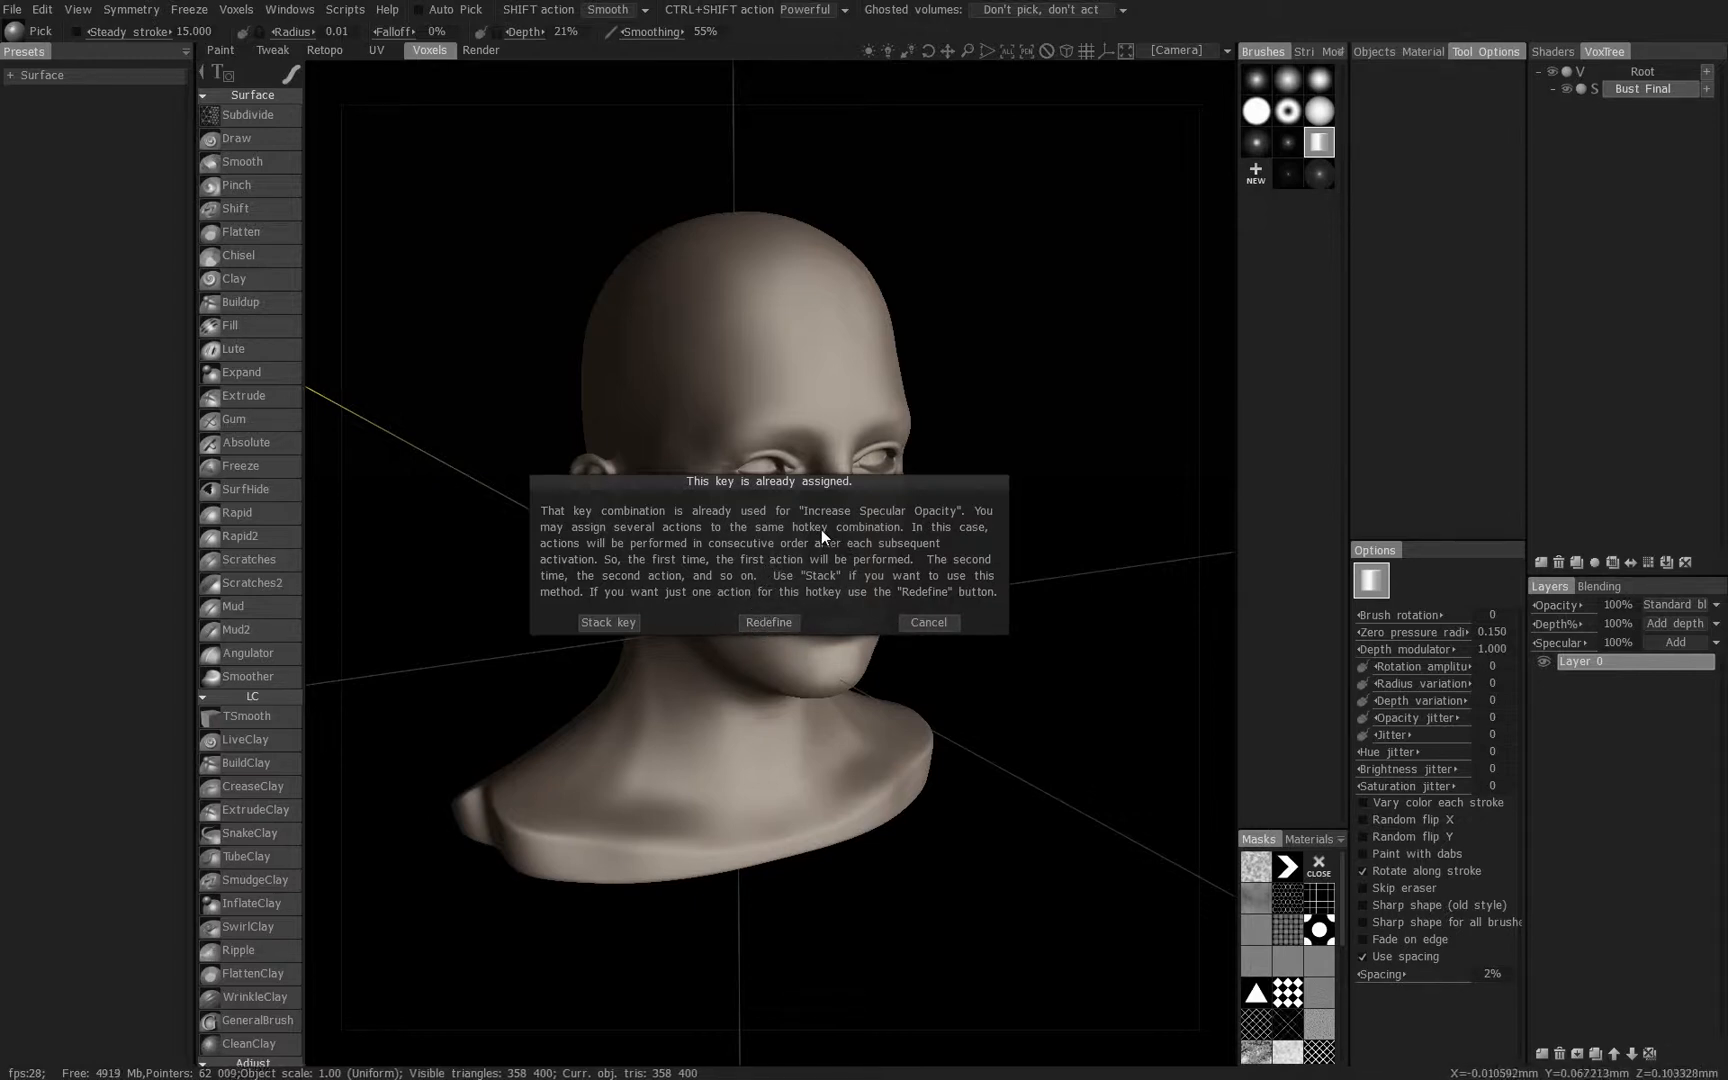
mouse_move(935, 521)
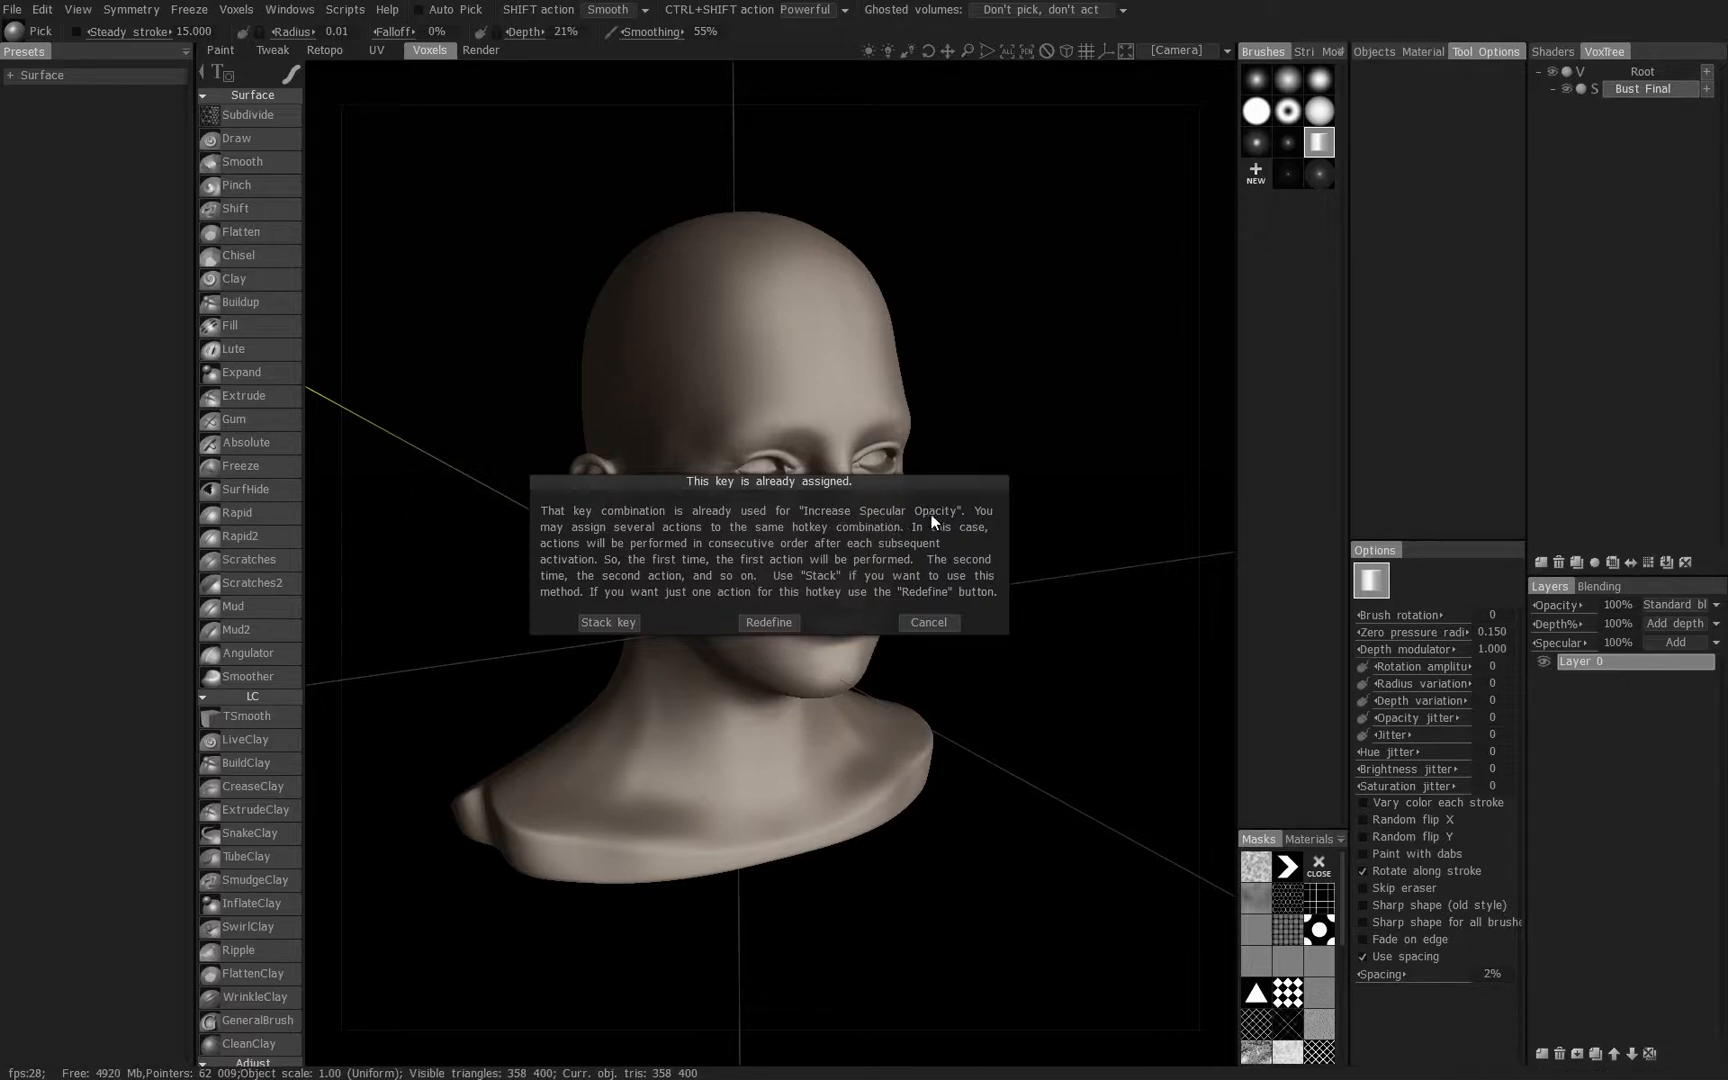
mouse_move(782, 605)
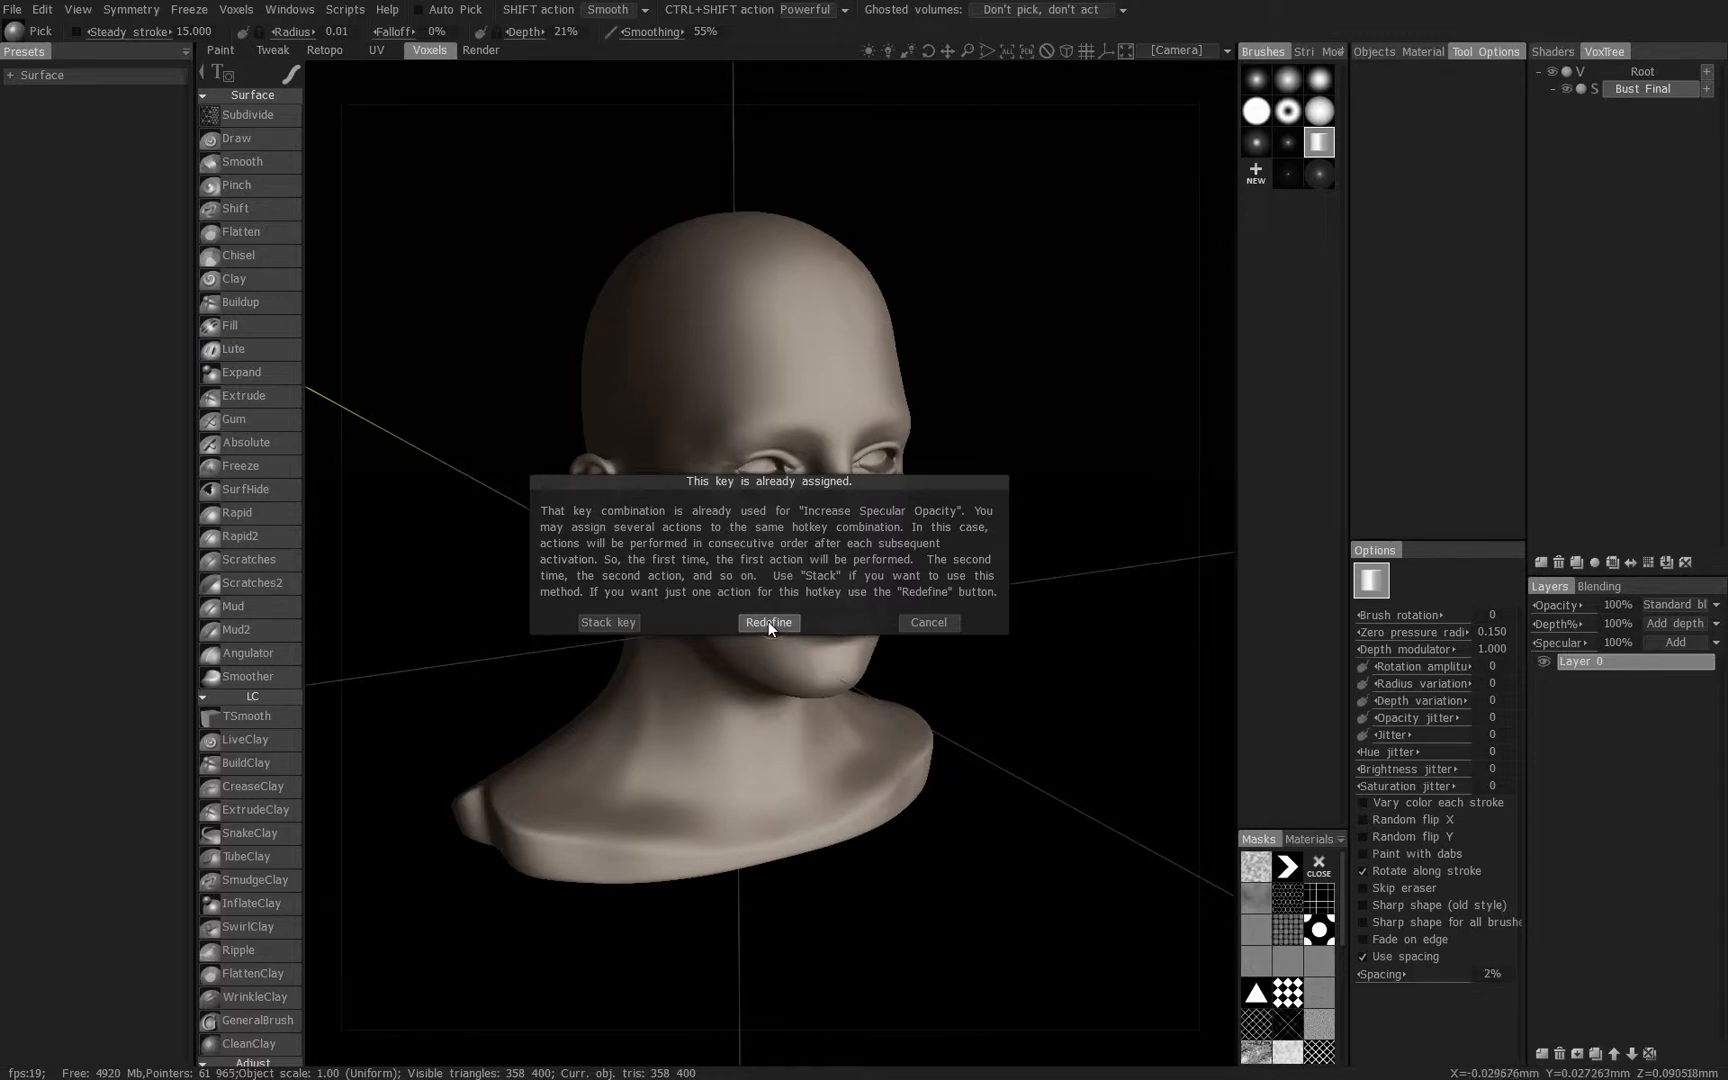
- Redefine the conflicting key so it activates Clay instead of Increase Specular Opacity
click(768, 623)
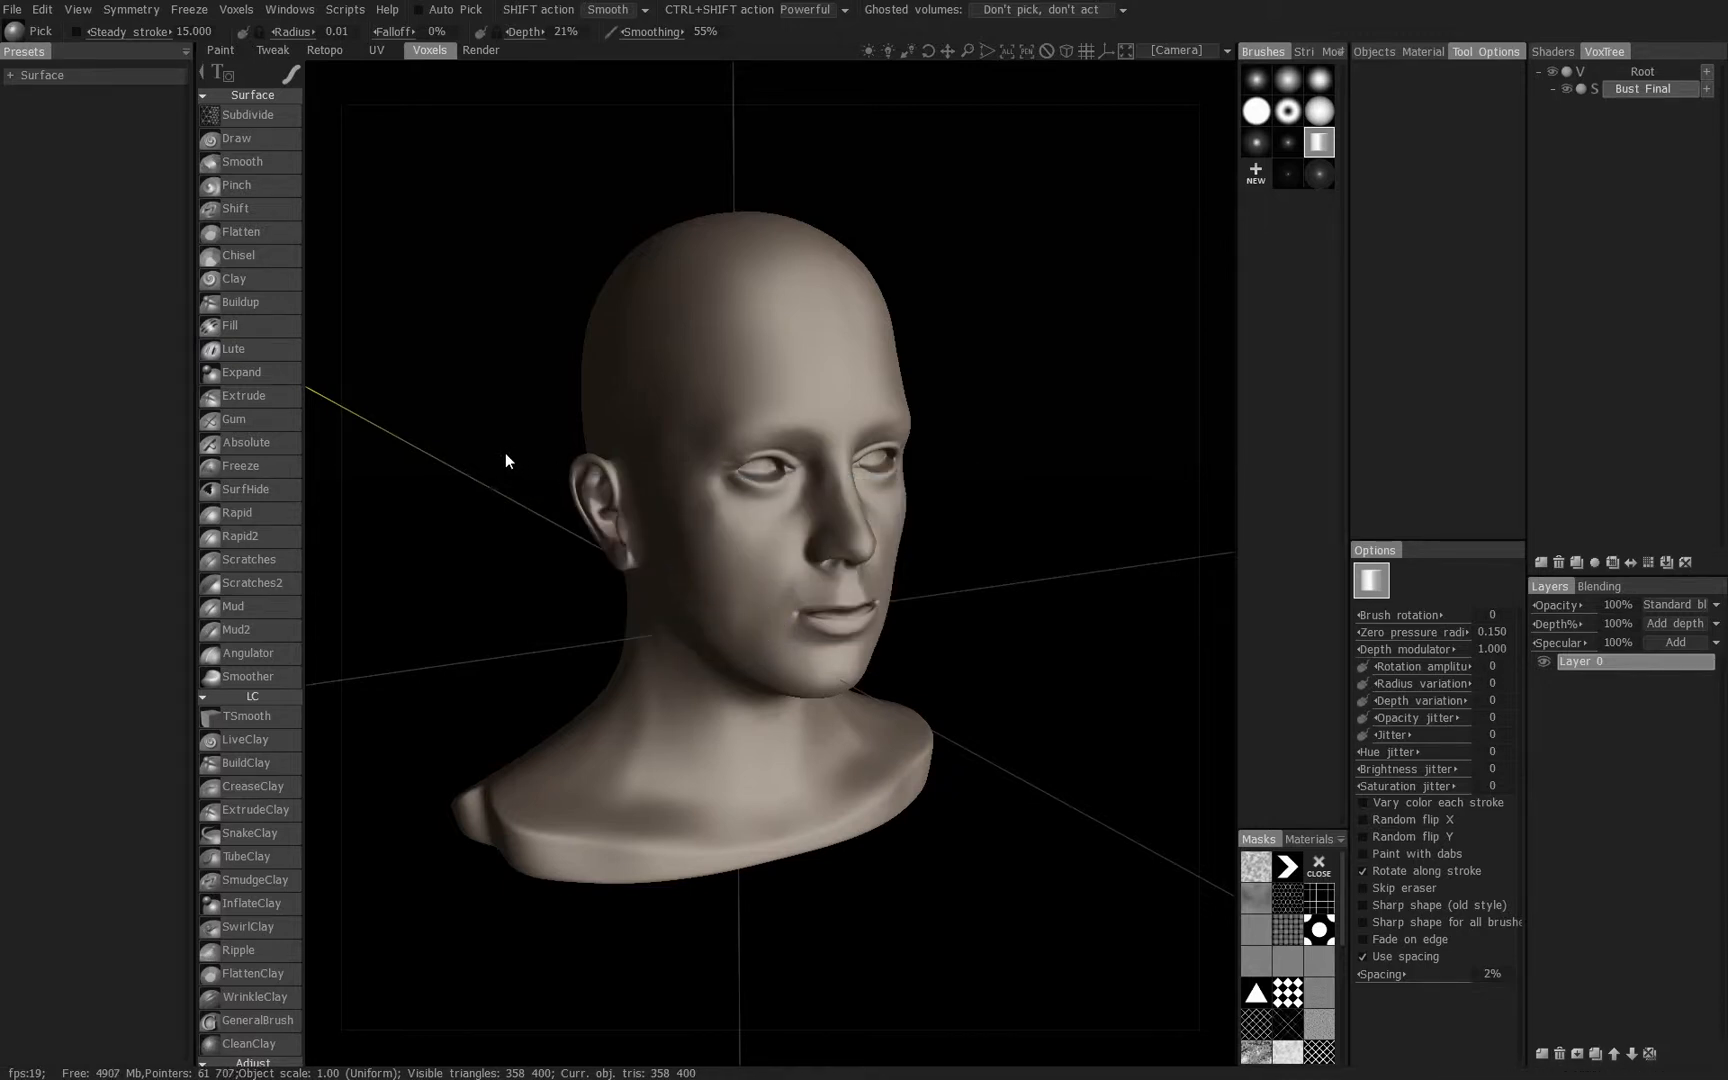
mouse_move(462, 466)
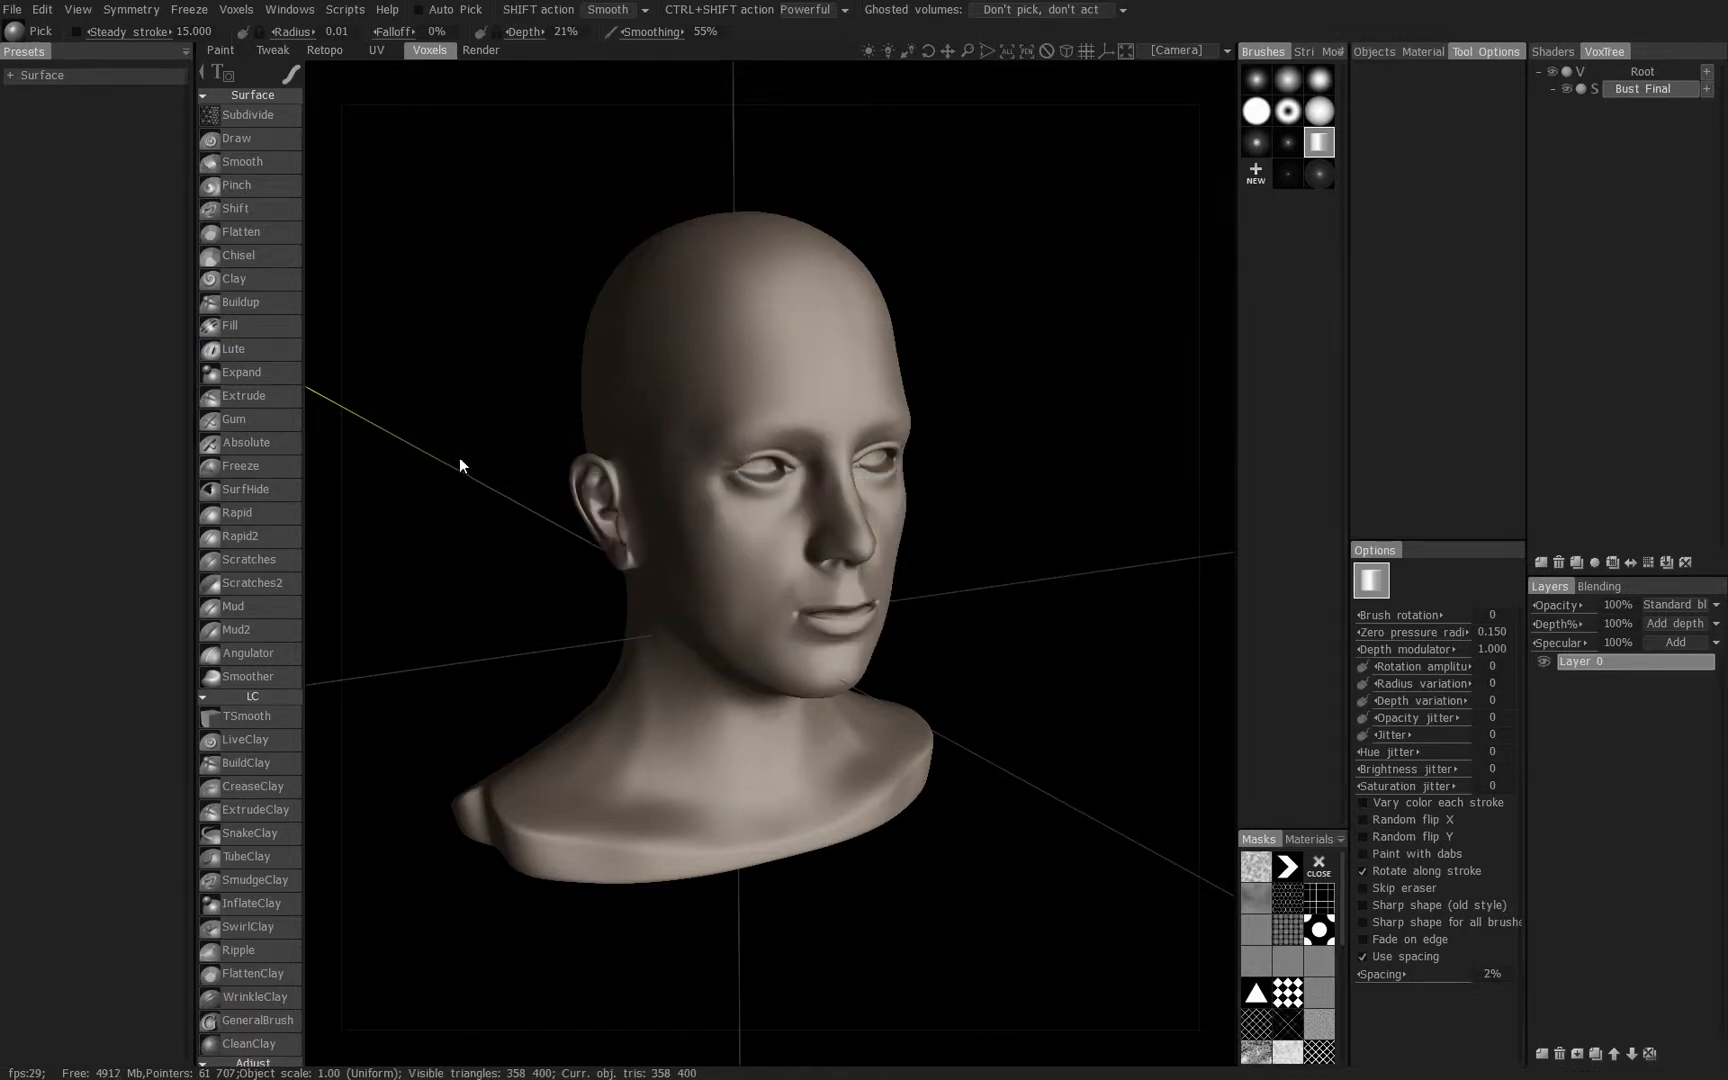
- Activate the Clay sculpting tool using the newly assigned hotkey
click(234, 279)
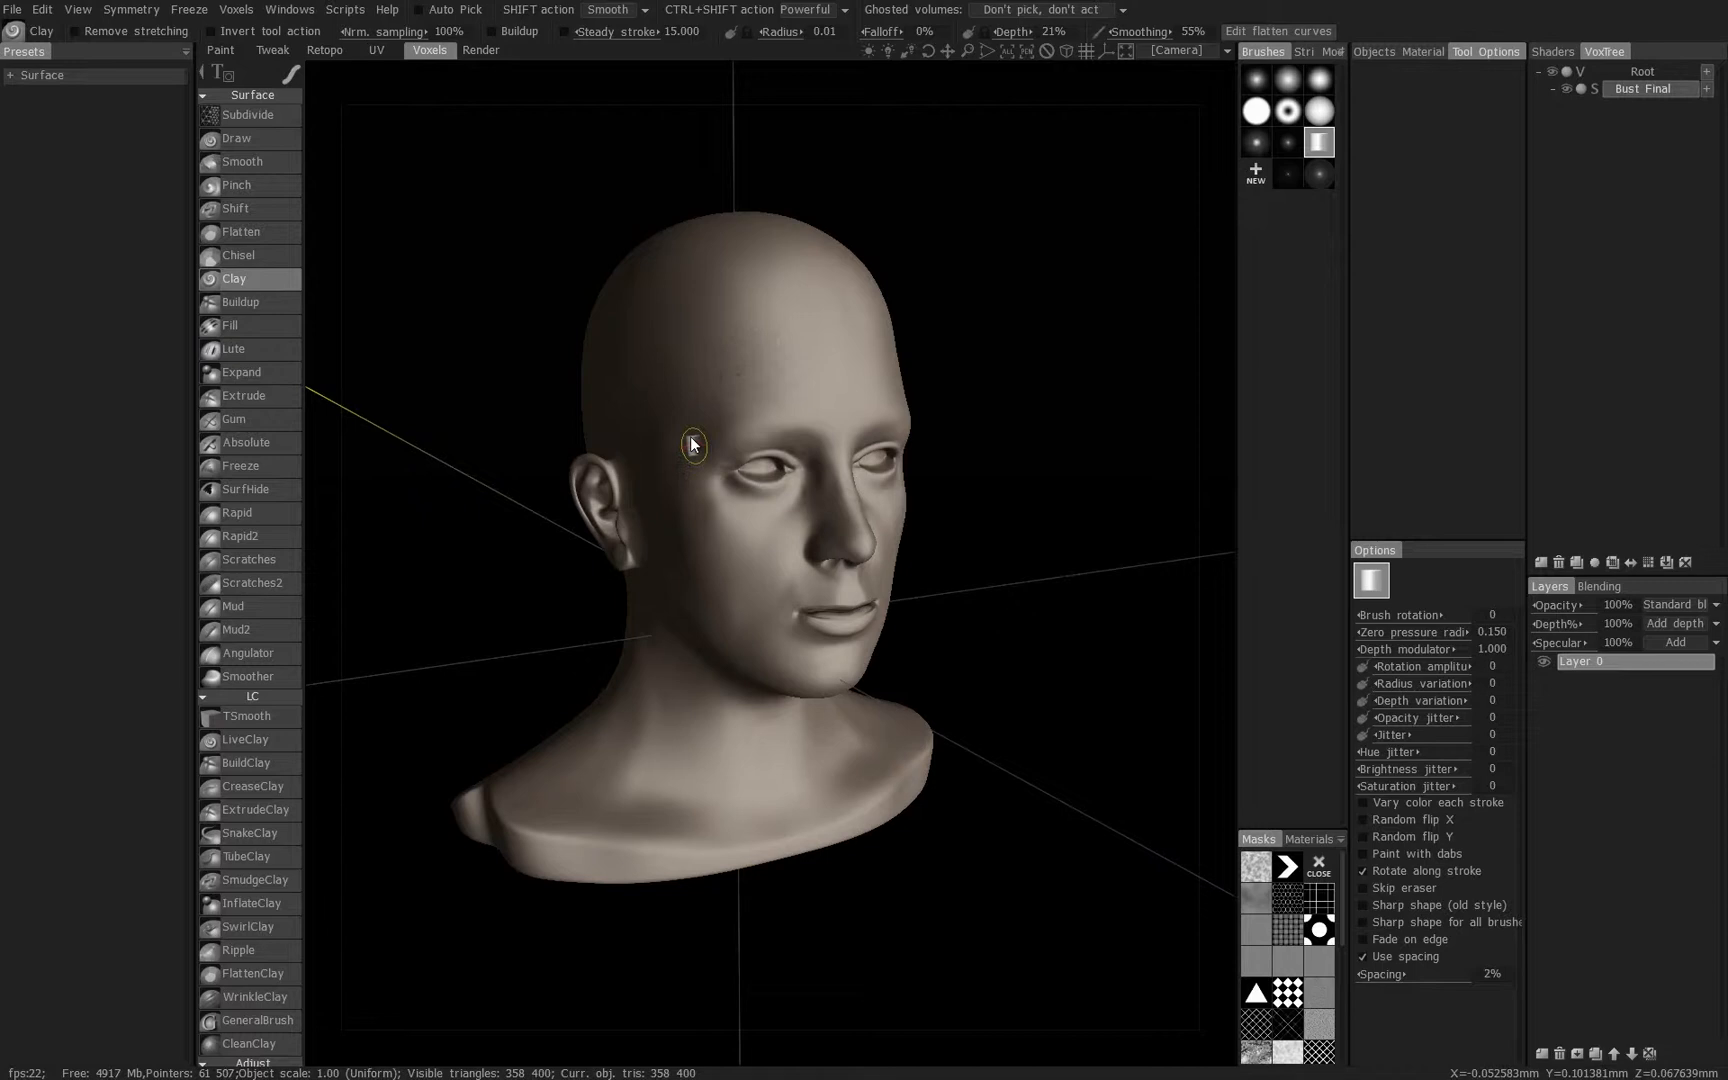
mouse_move(462, 428)
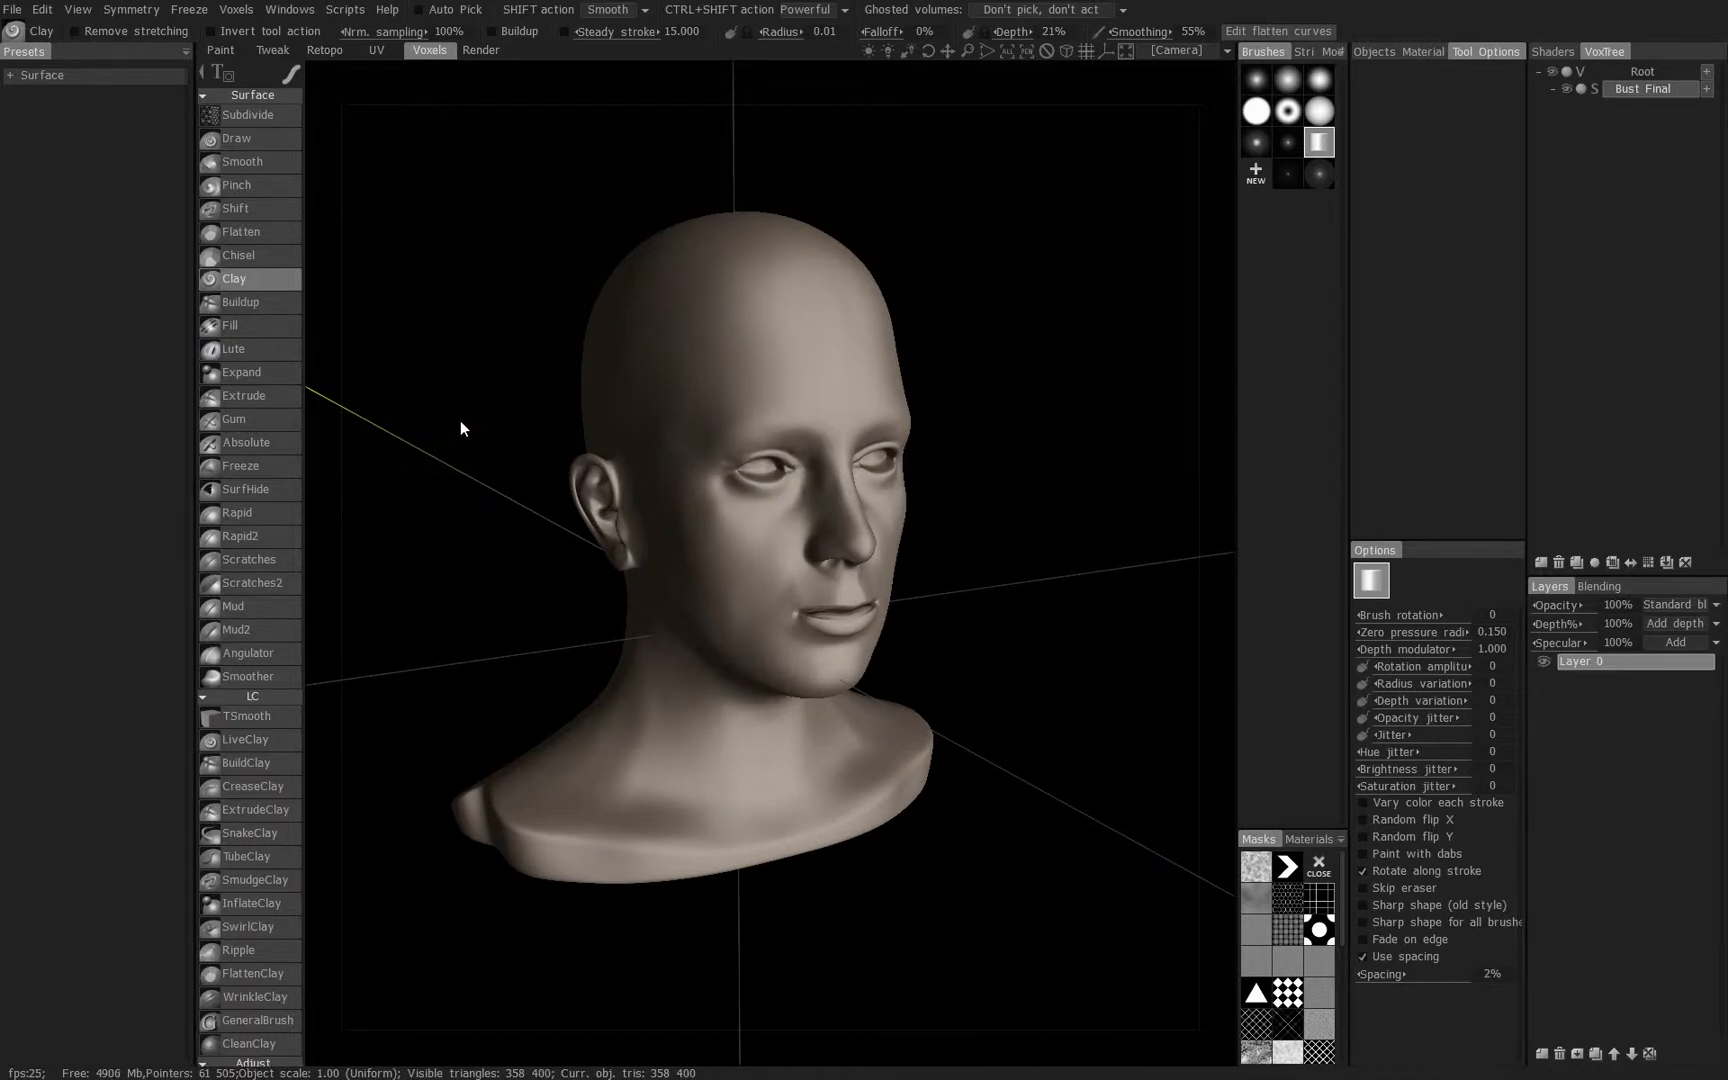
mouse_move(318, 474)
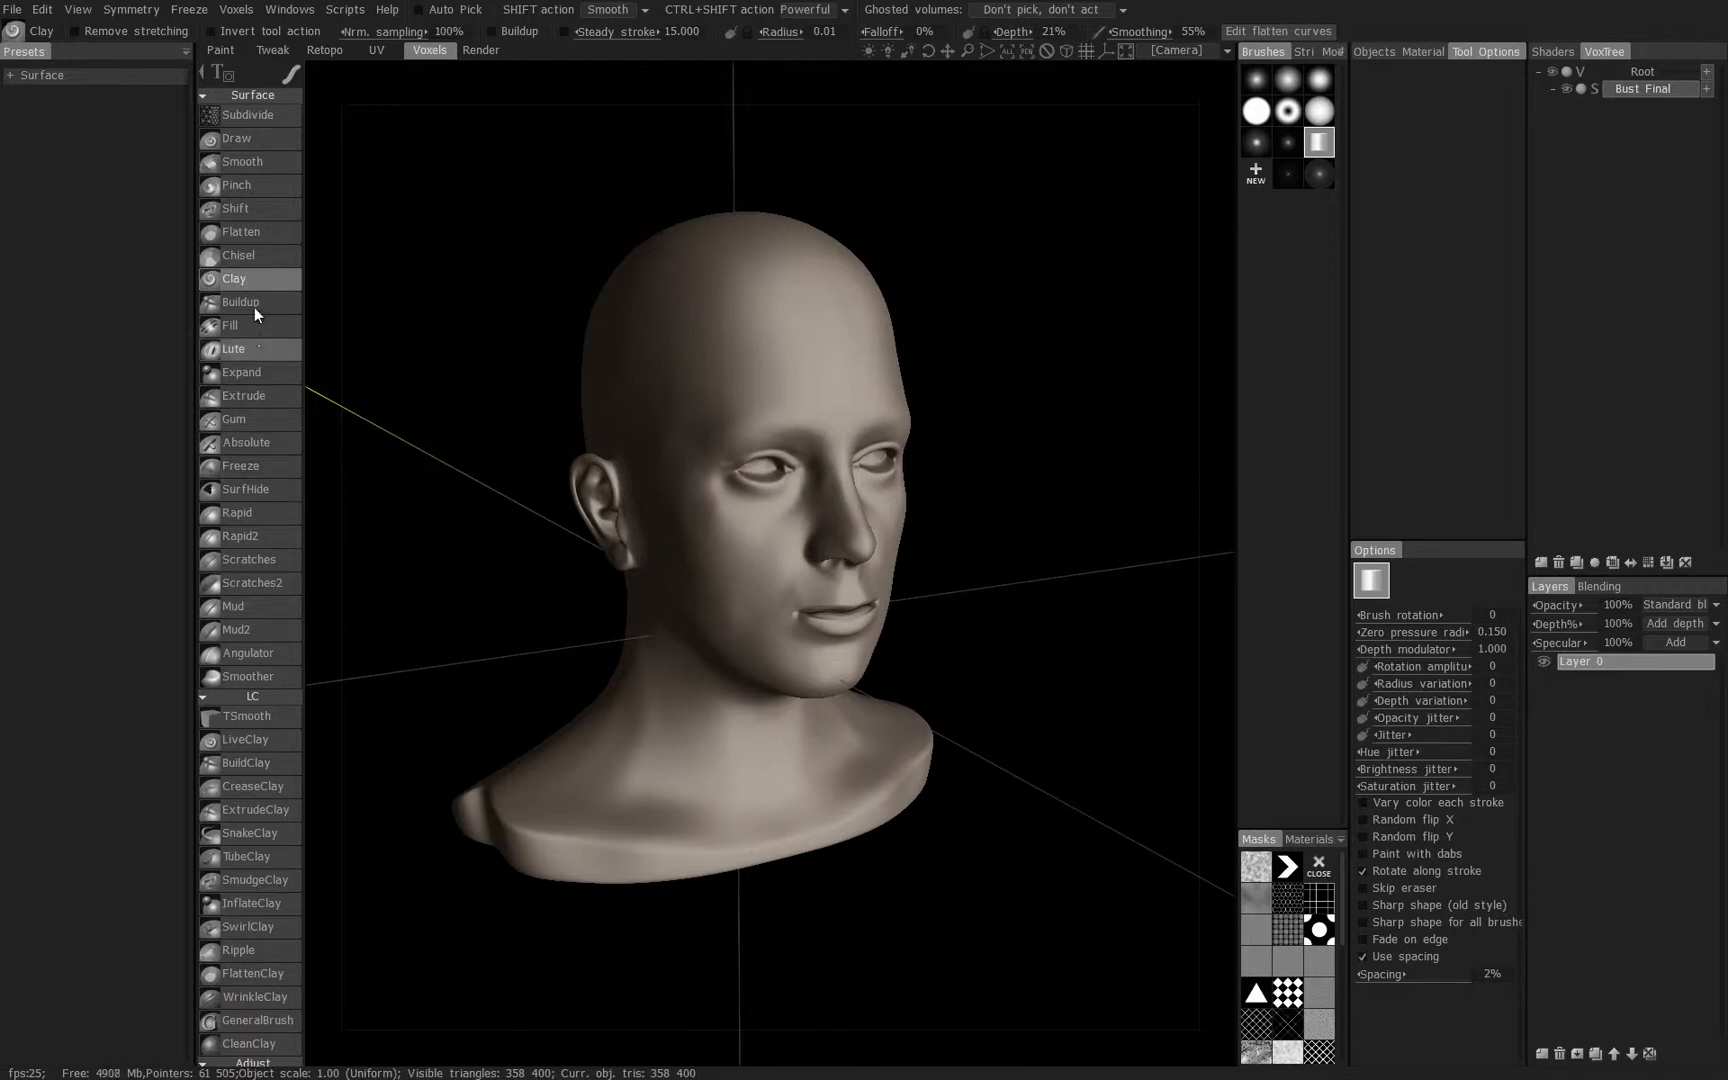
mouse_move(247, 361)
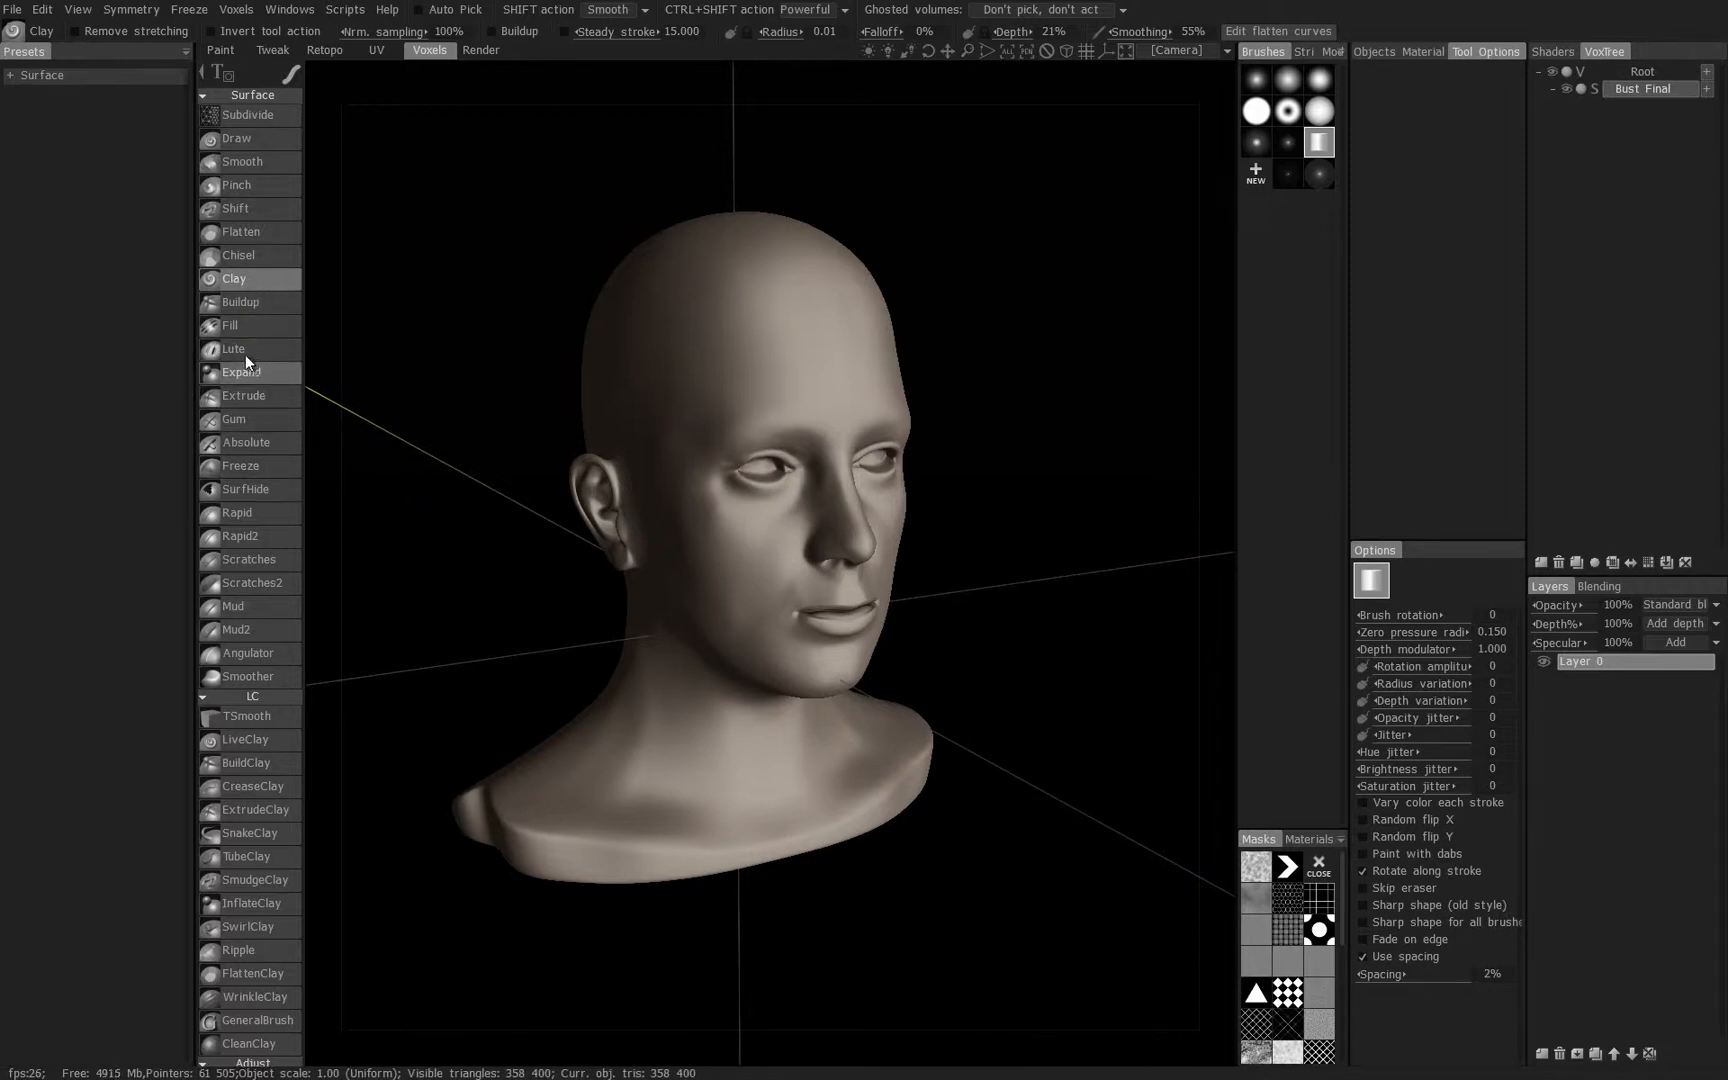
mouse_move(233, 326)
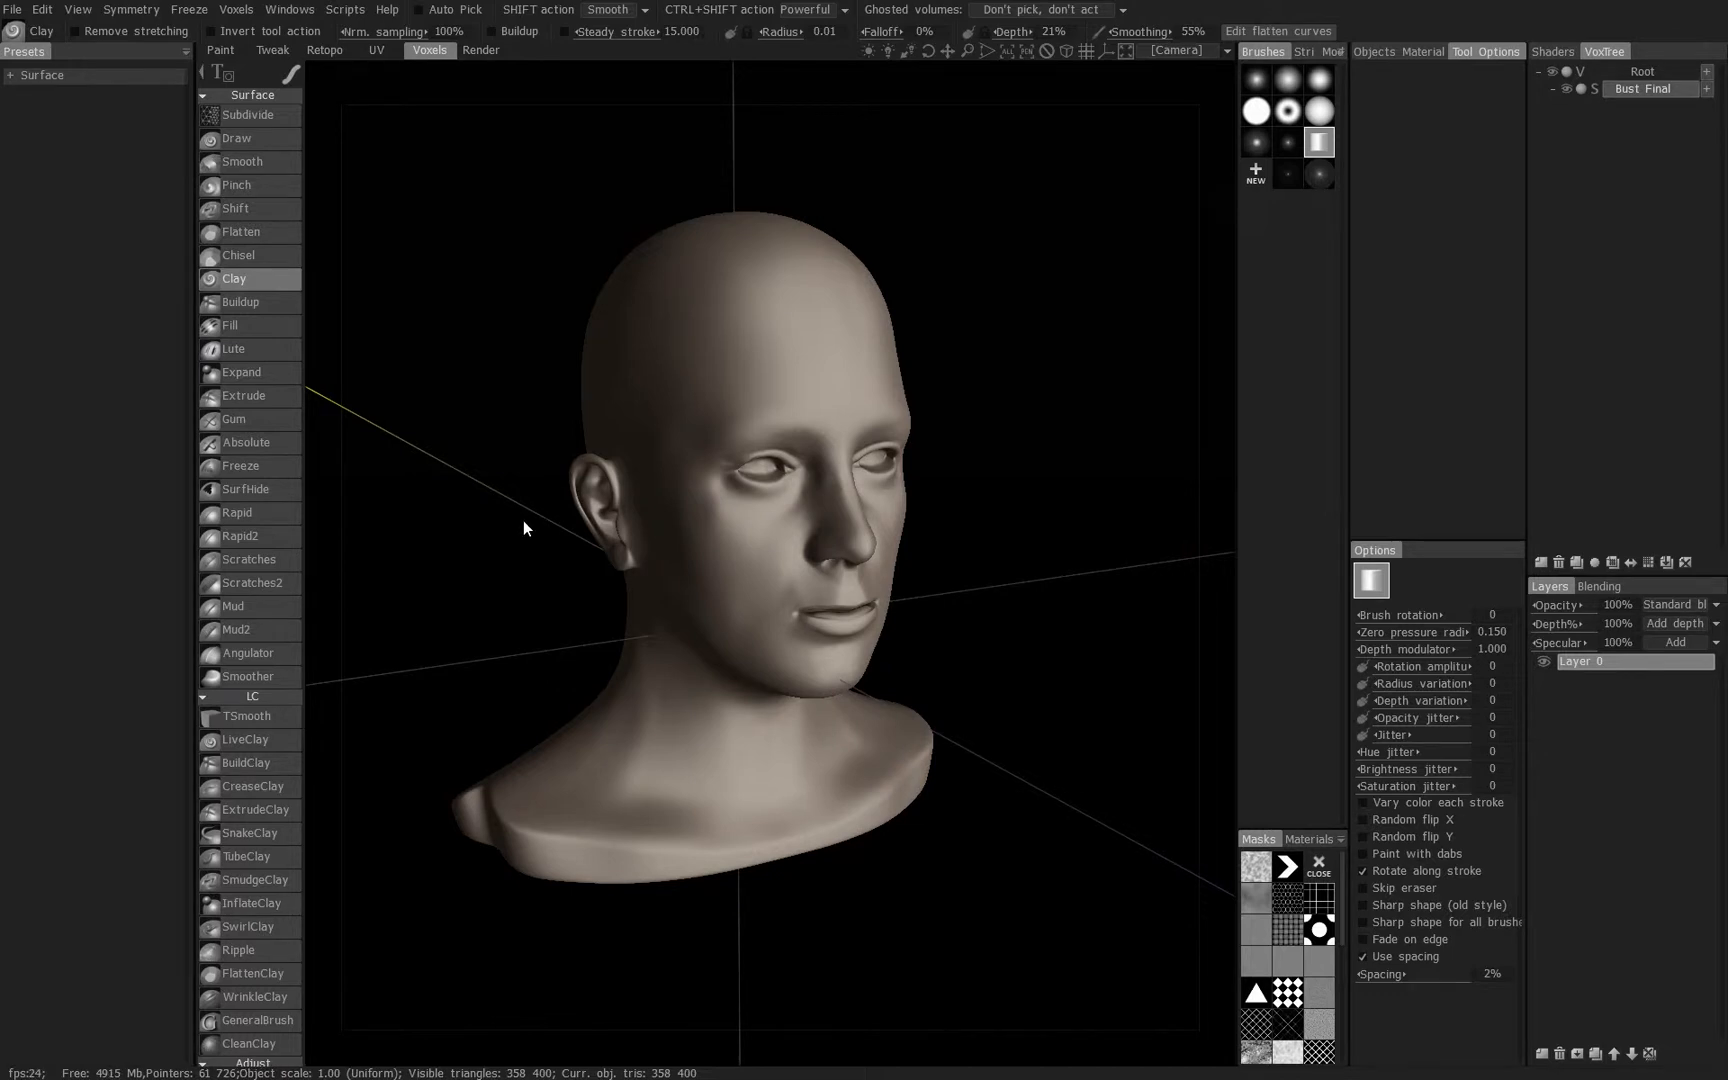
- Cycle the stacked hotkey from Clay to the Pinch sculpting tool
click(236, 184)
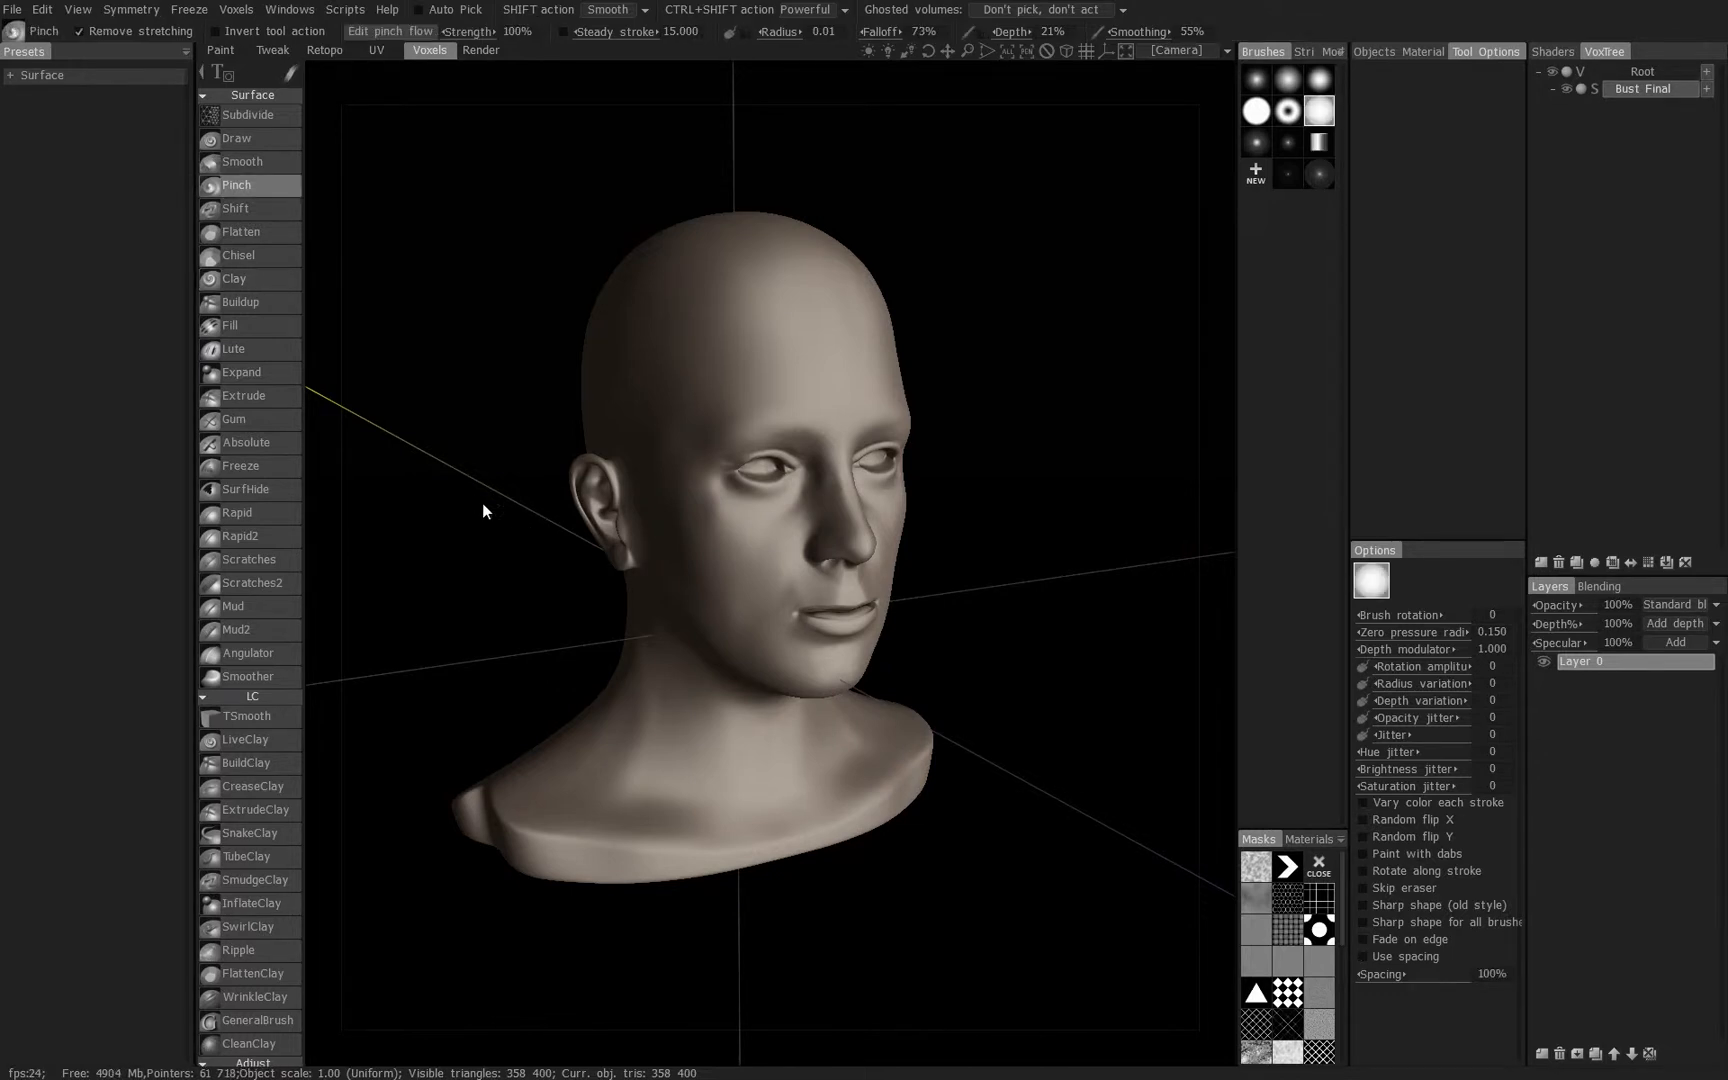
mouse_move(510, 497)
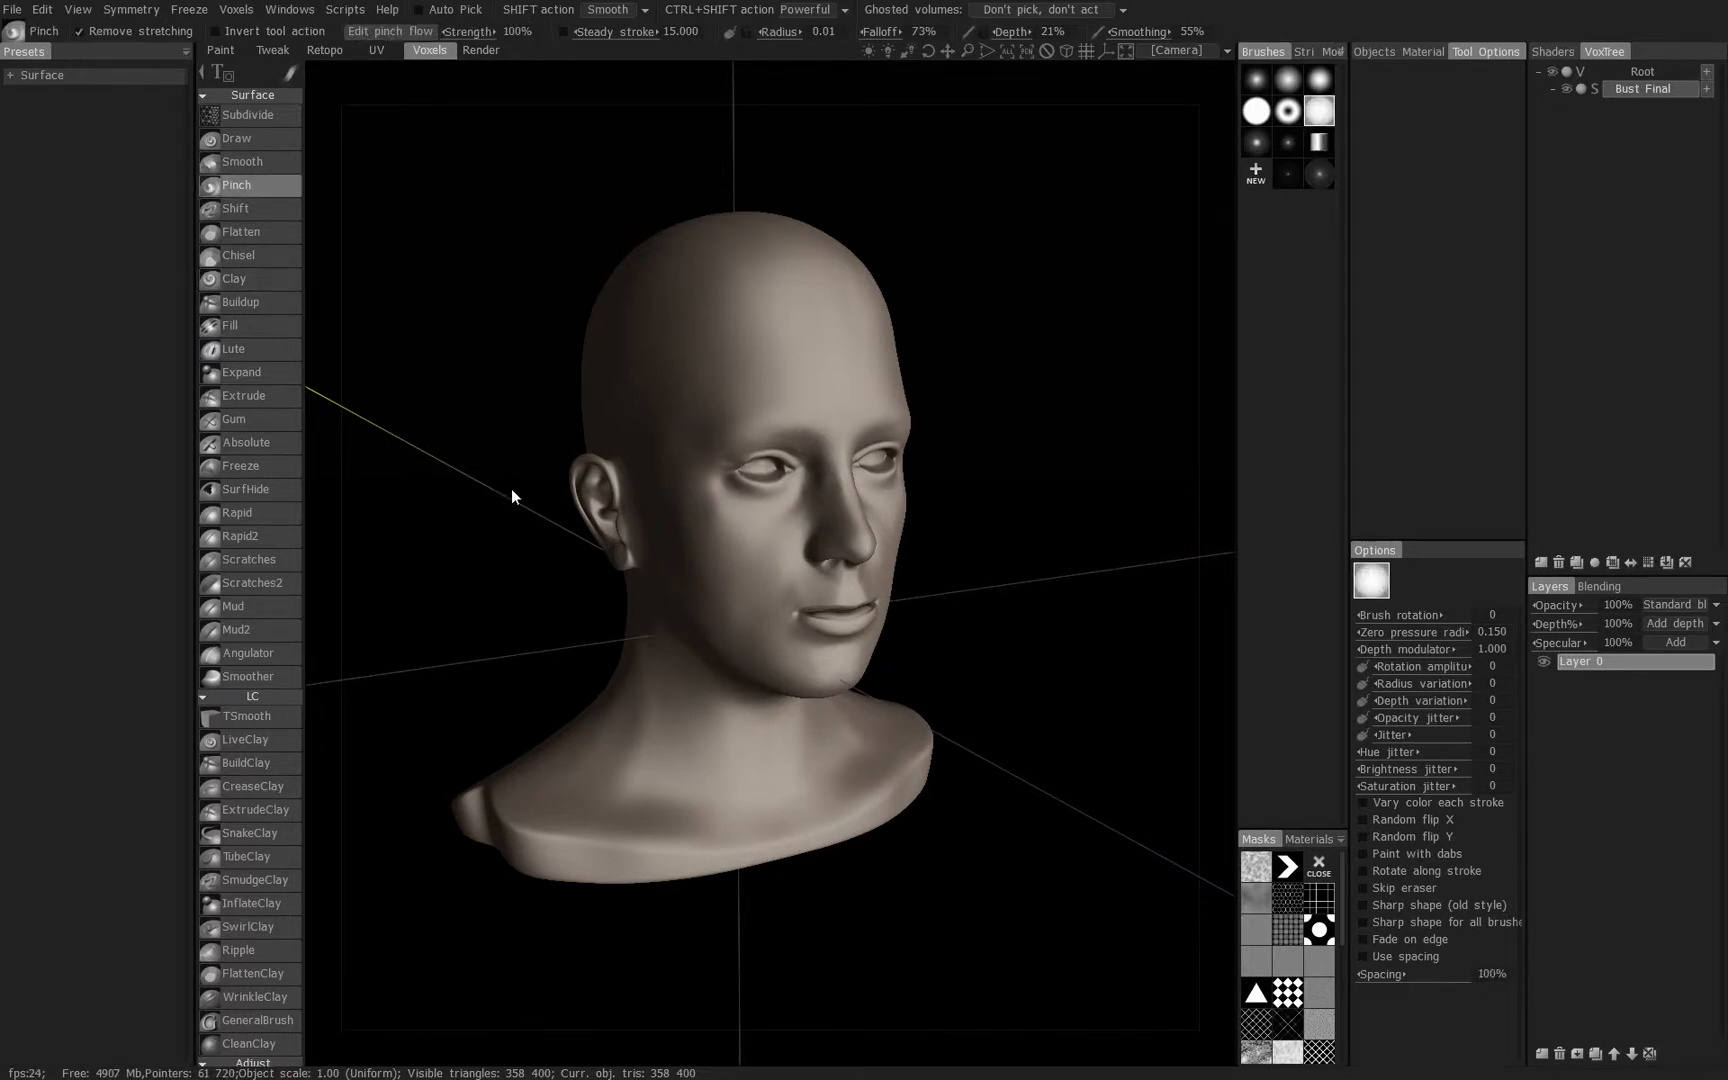
mouse_move(570, 452)
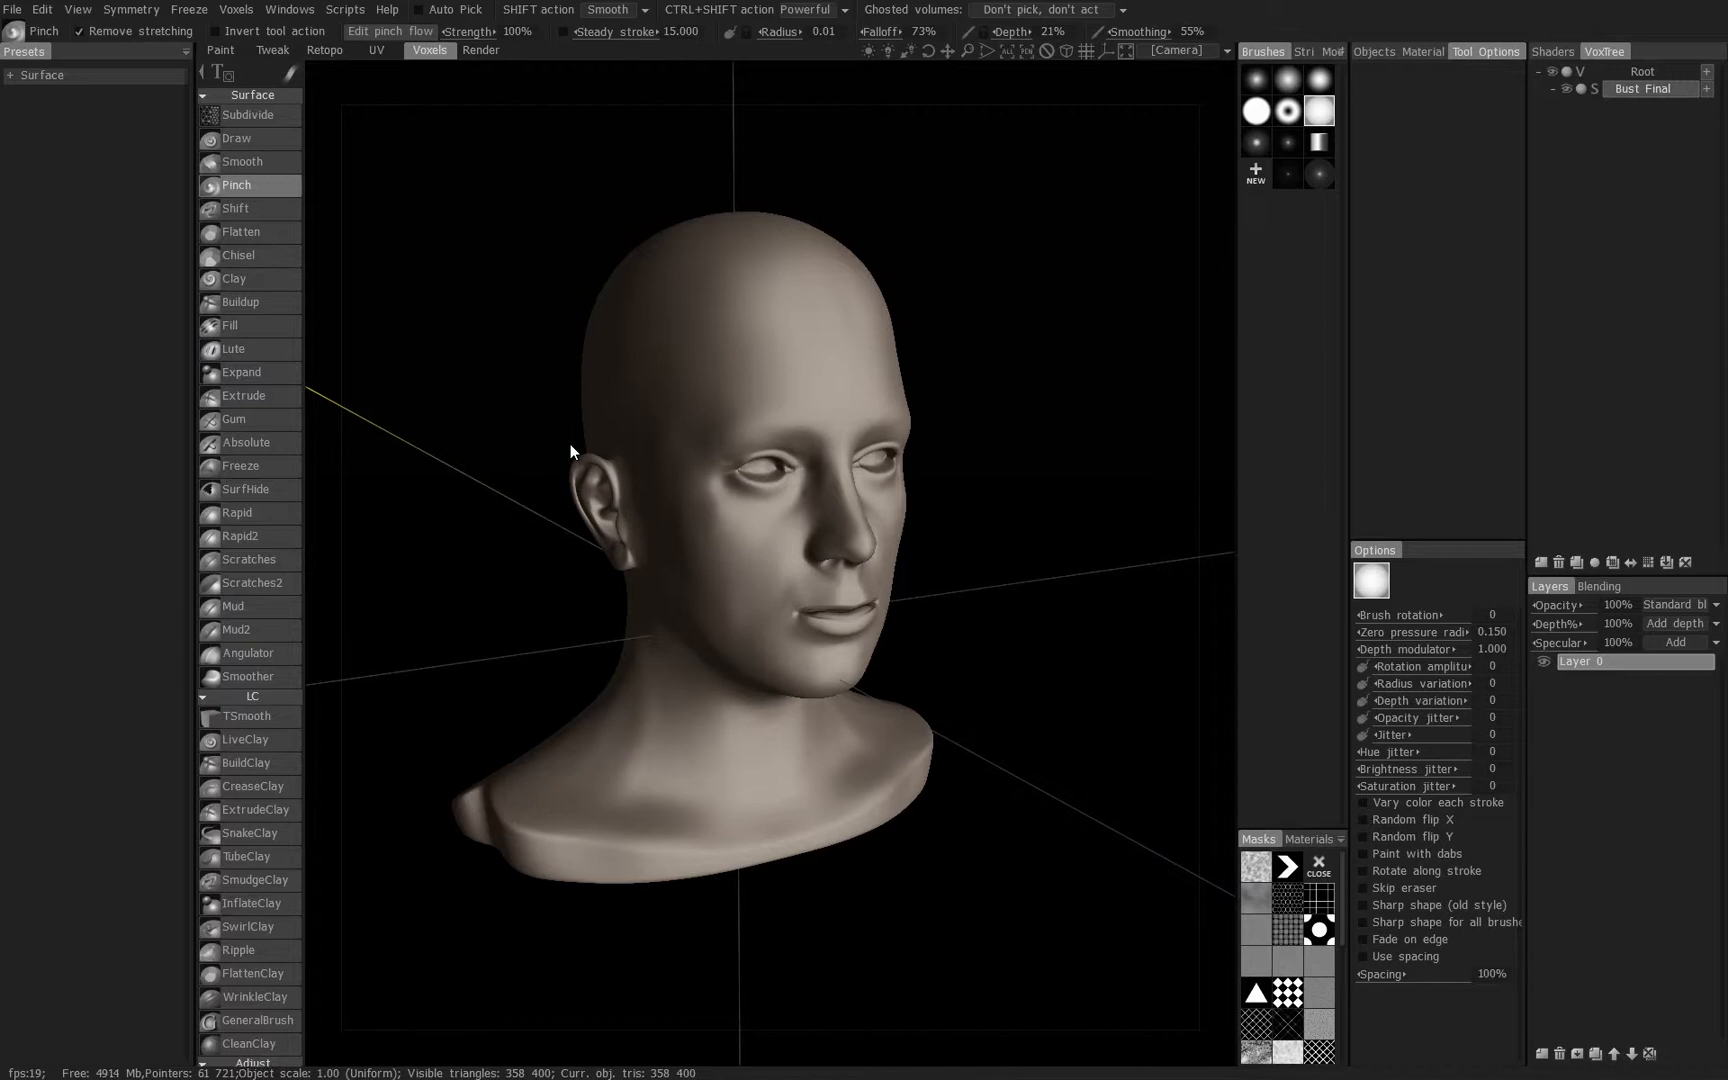
mouse_move(843, 540)
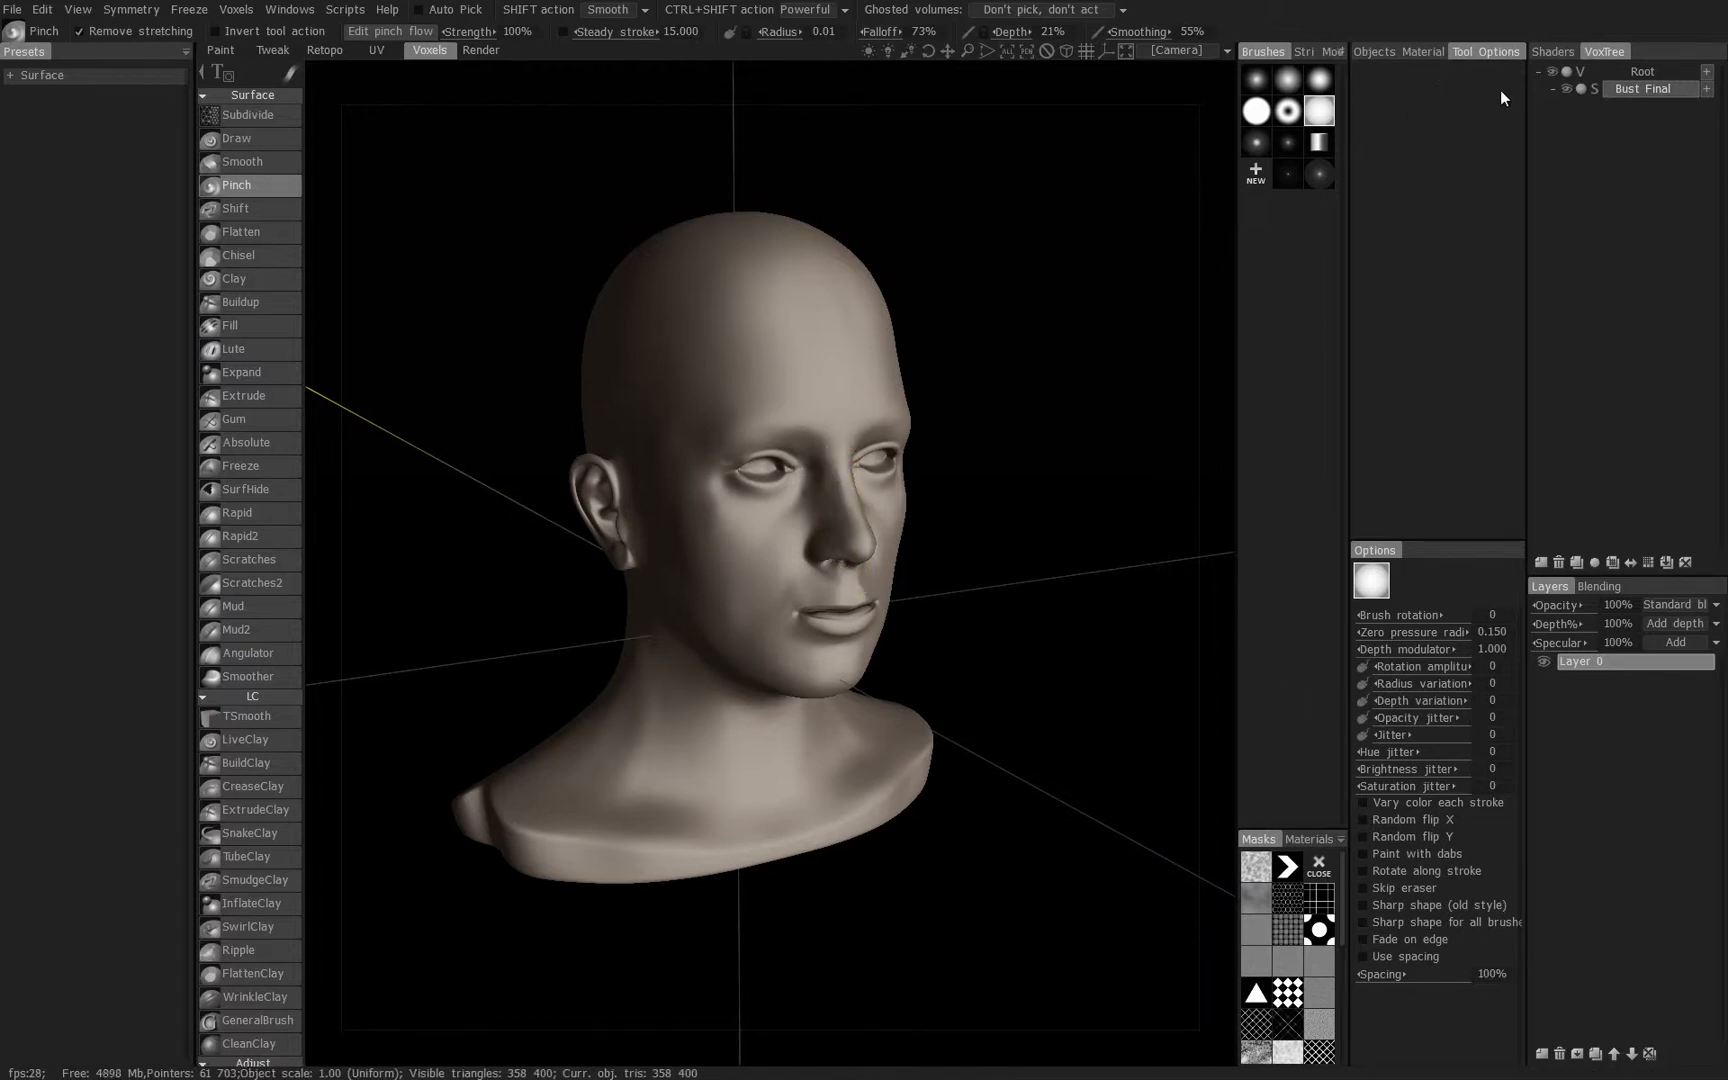
- Apply the plain white silhouette shader to the head from the Shaders library
click(1552, 51)
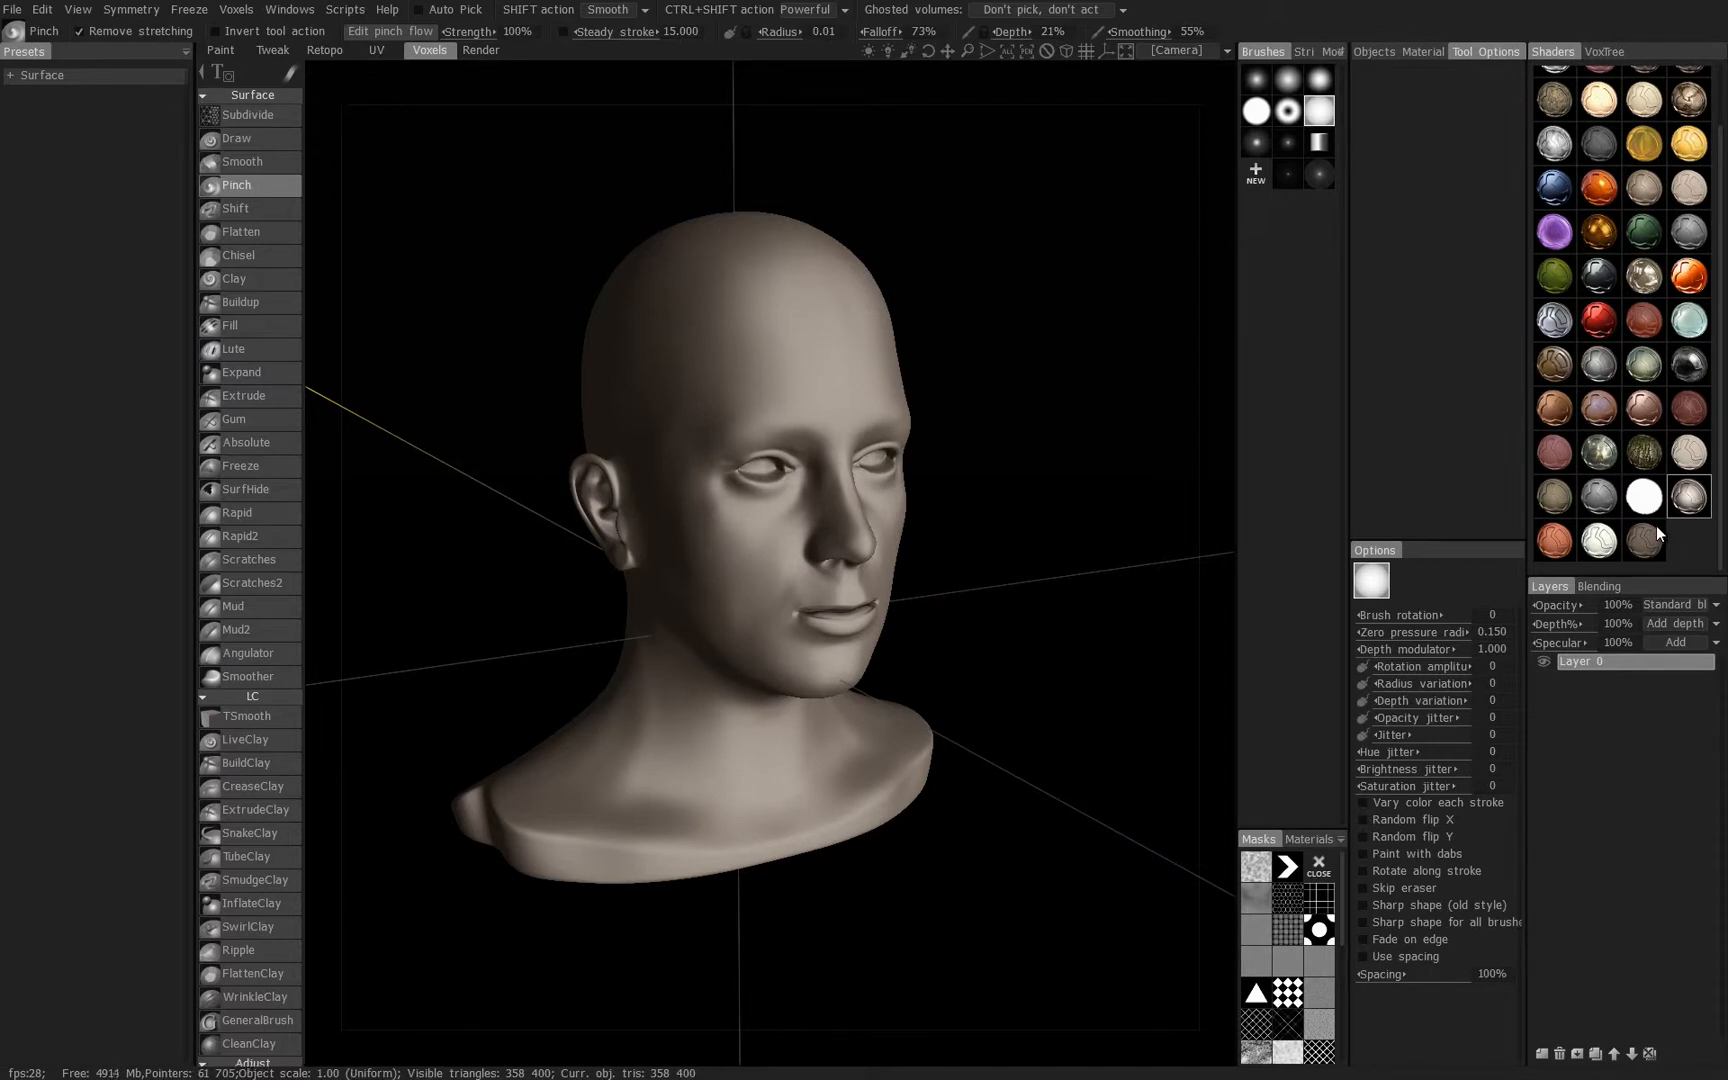
mouse_move(1659, 532)
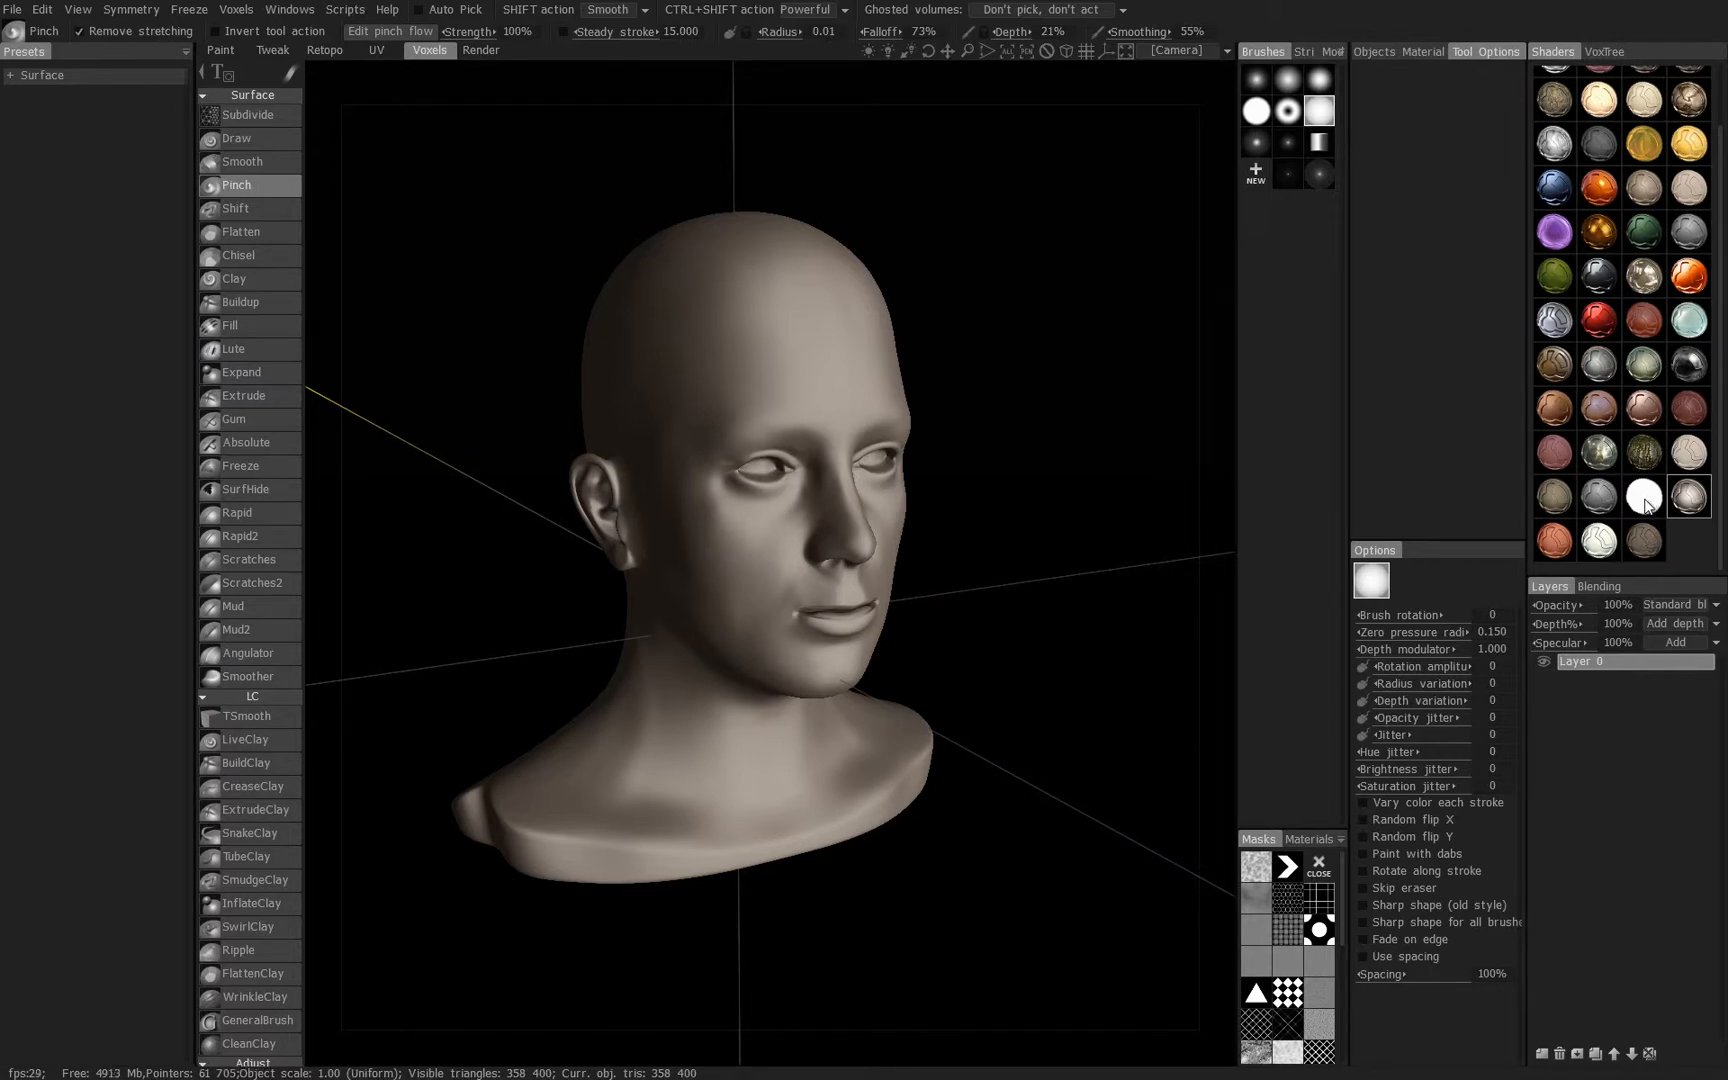
mouse_move(1641, 506)
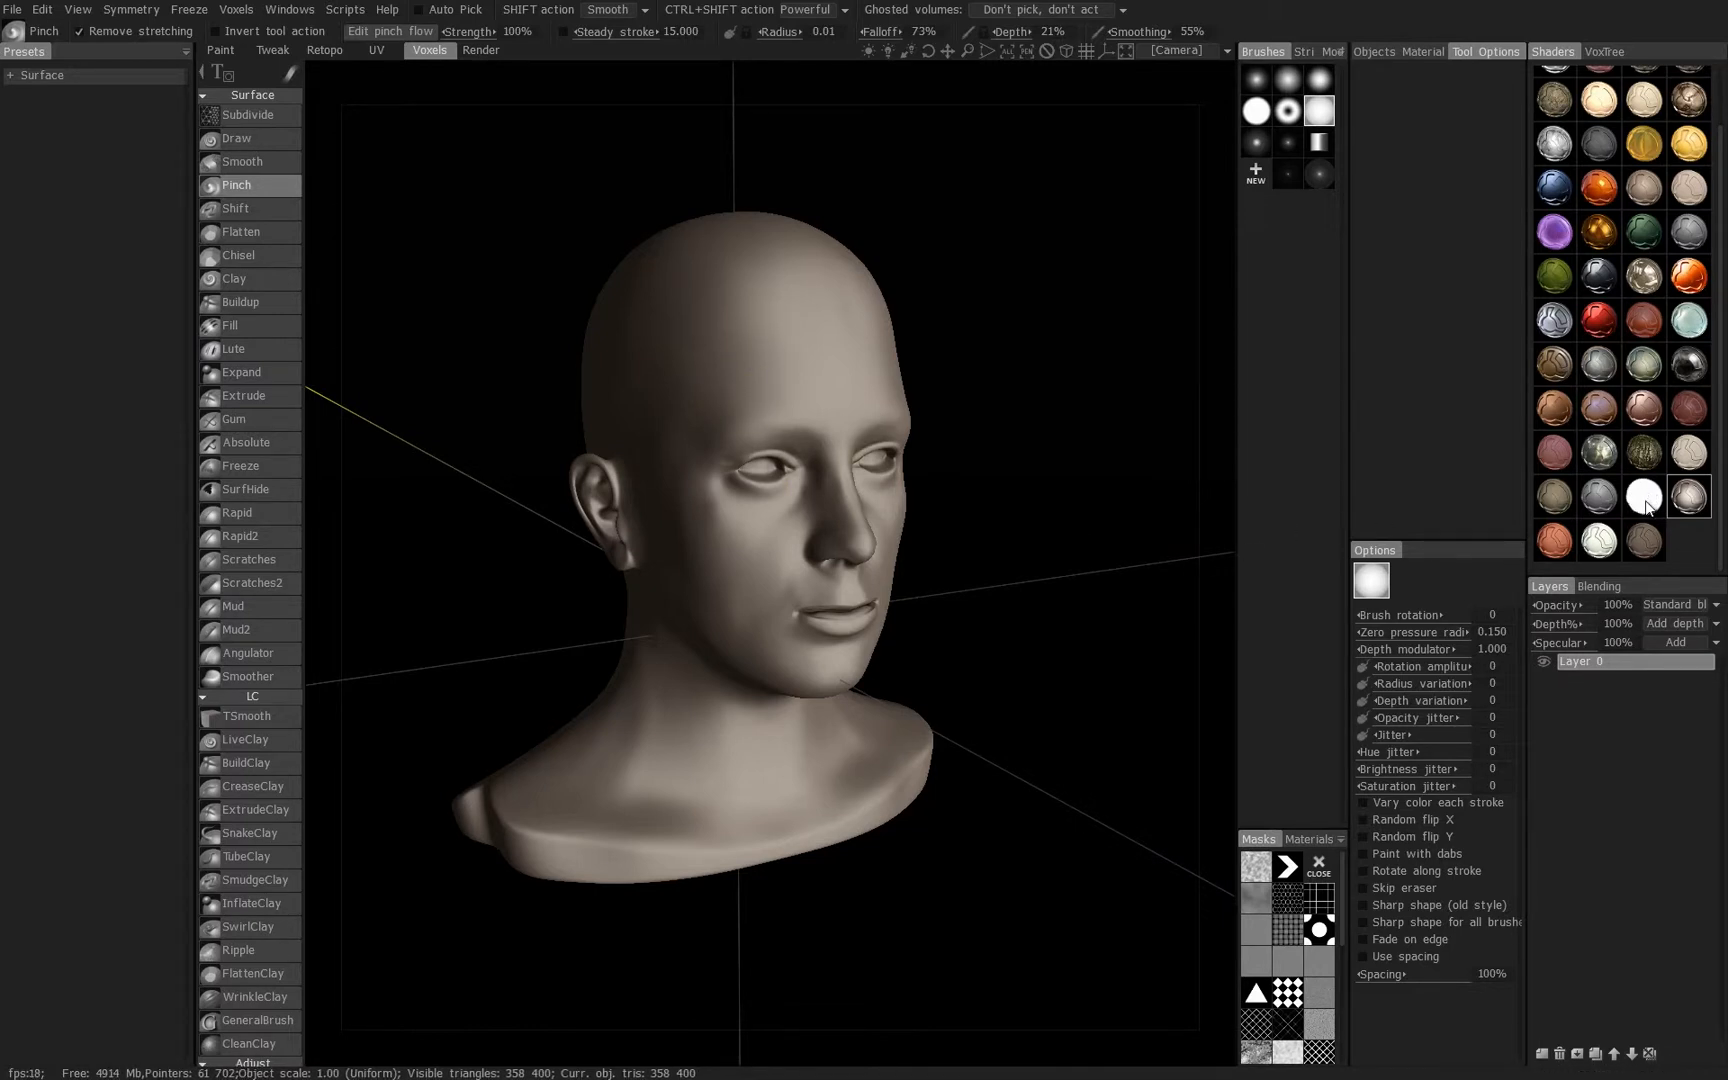
click(1643, 496)
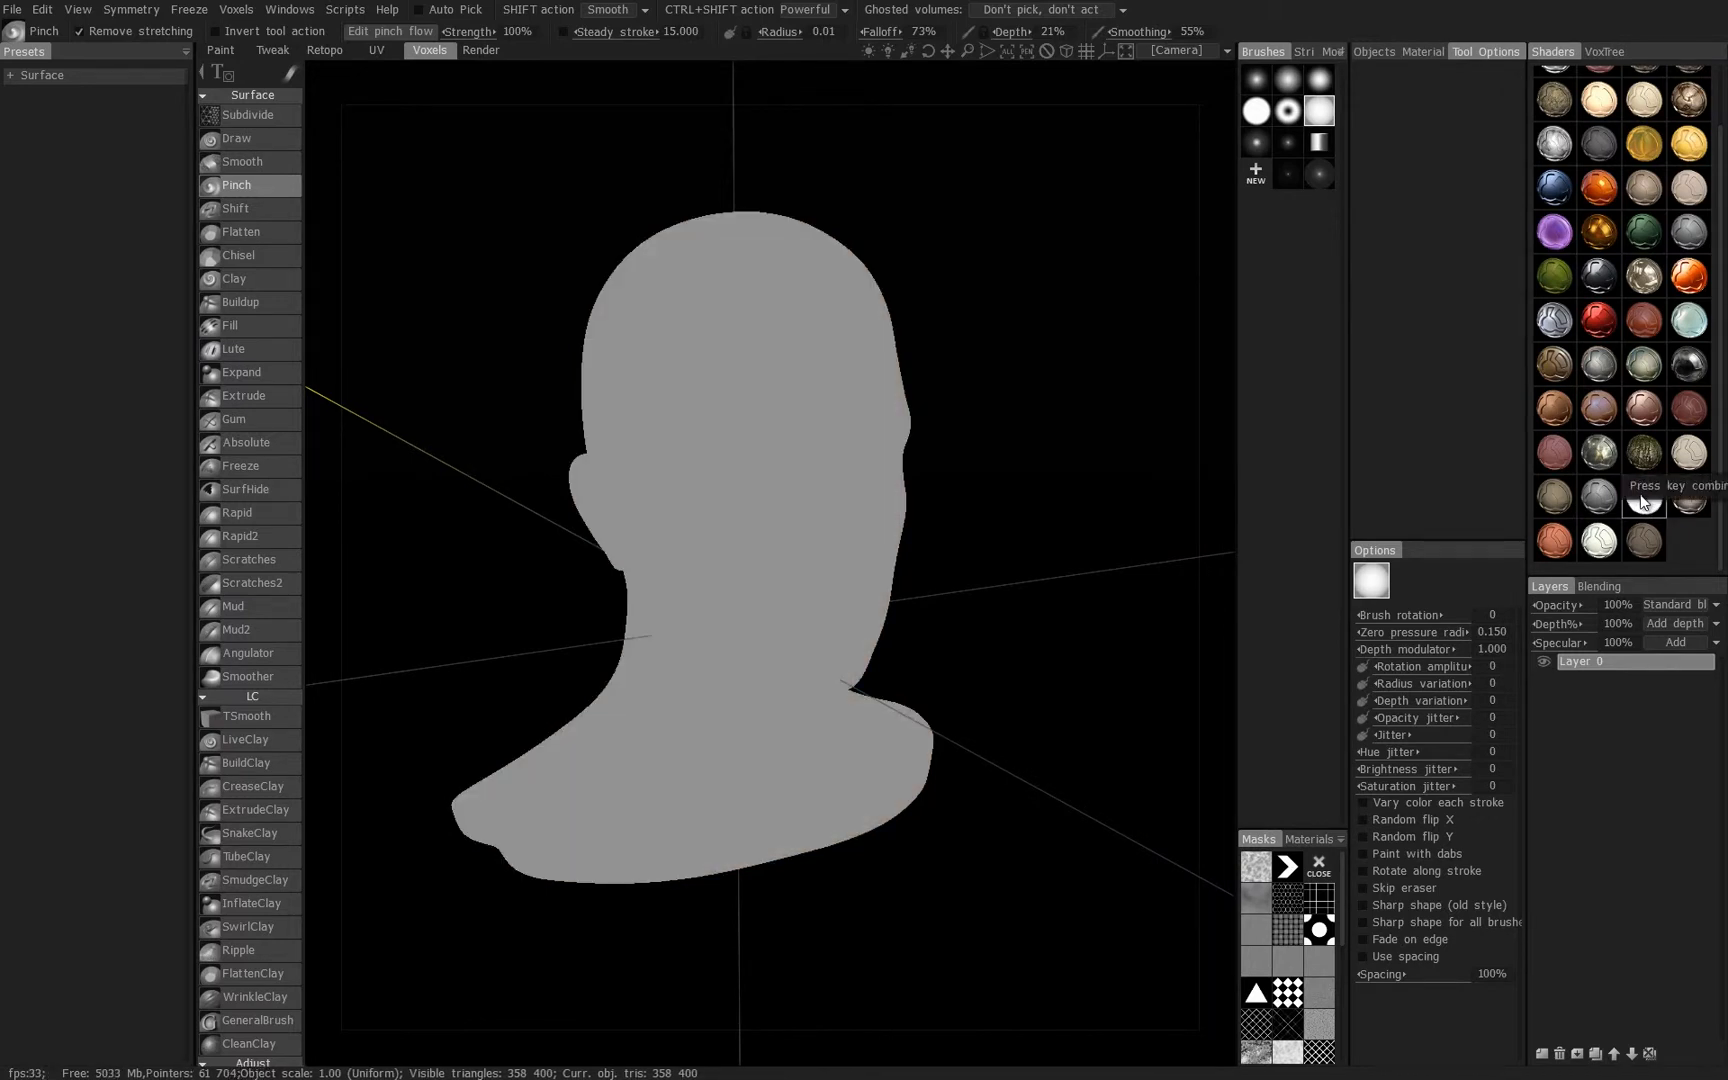
- Assign a key combination to the white silhouette shader
click(1642, 496)
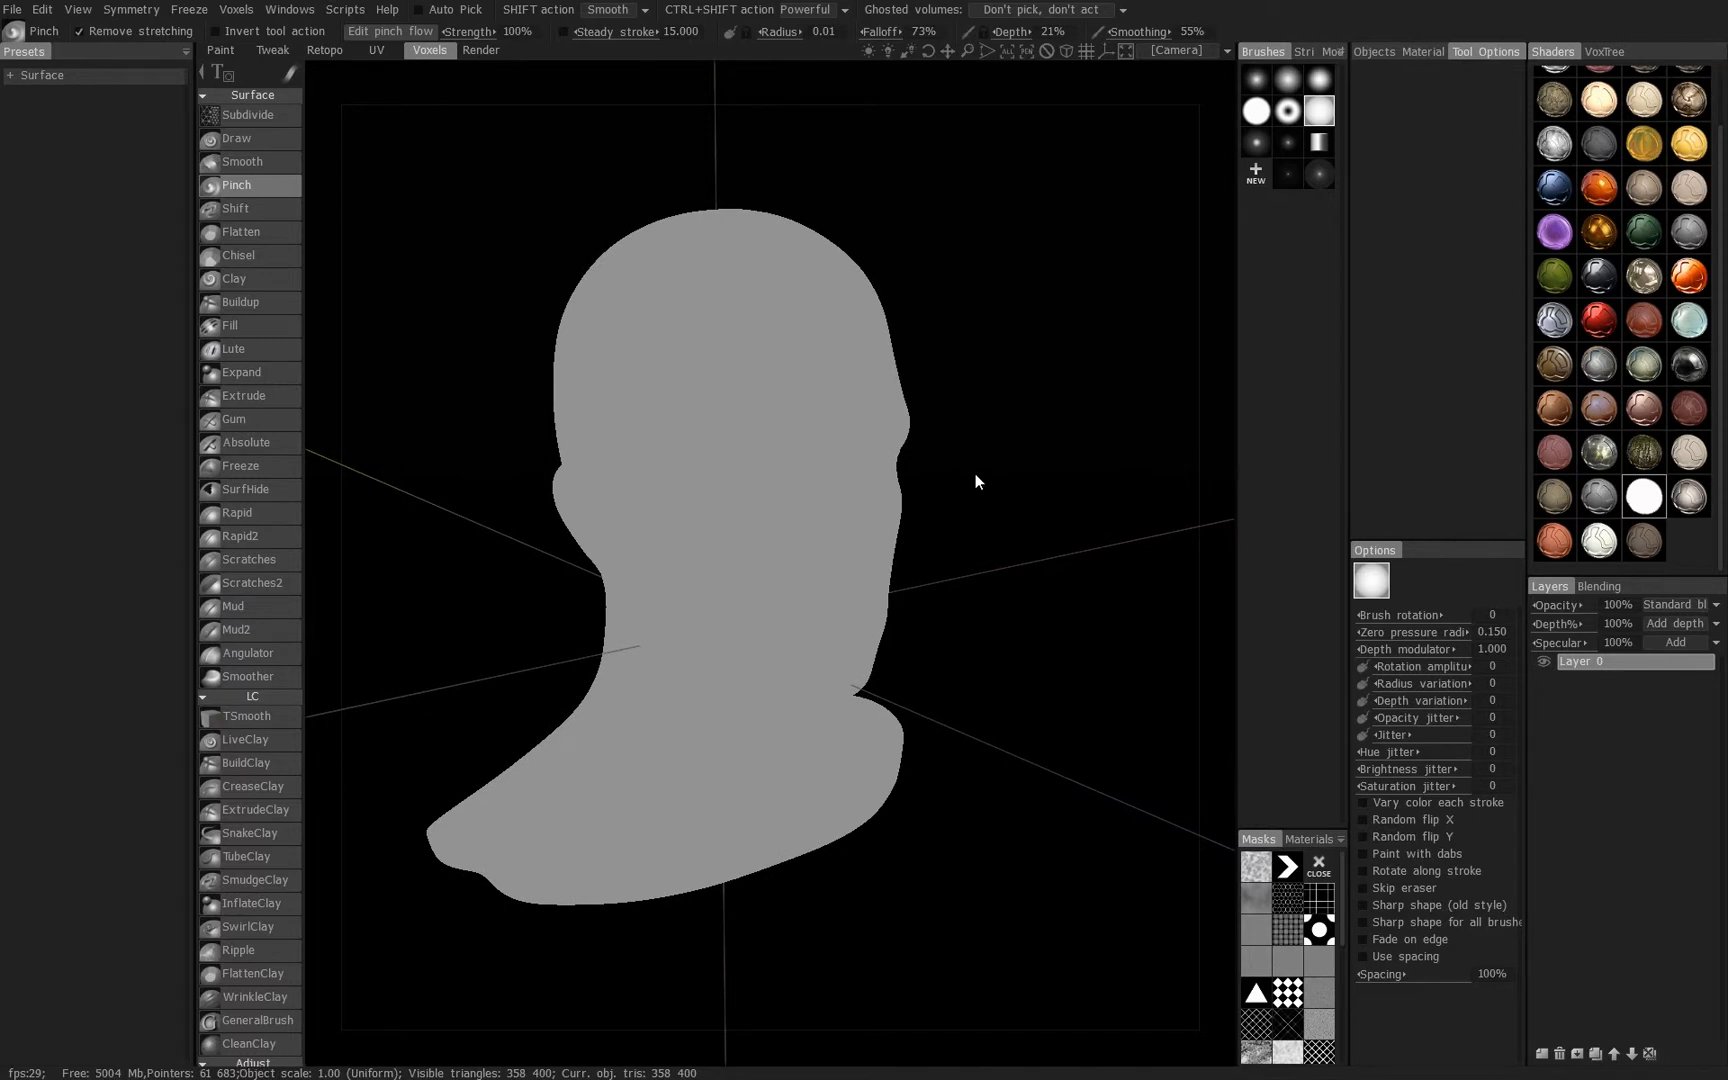
mouse_move(1012, 498)
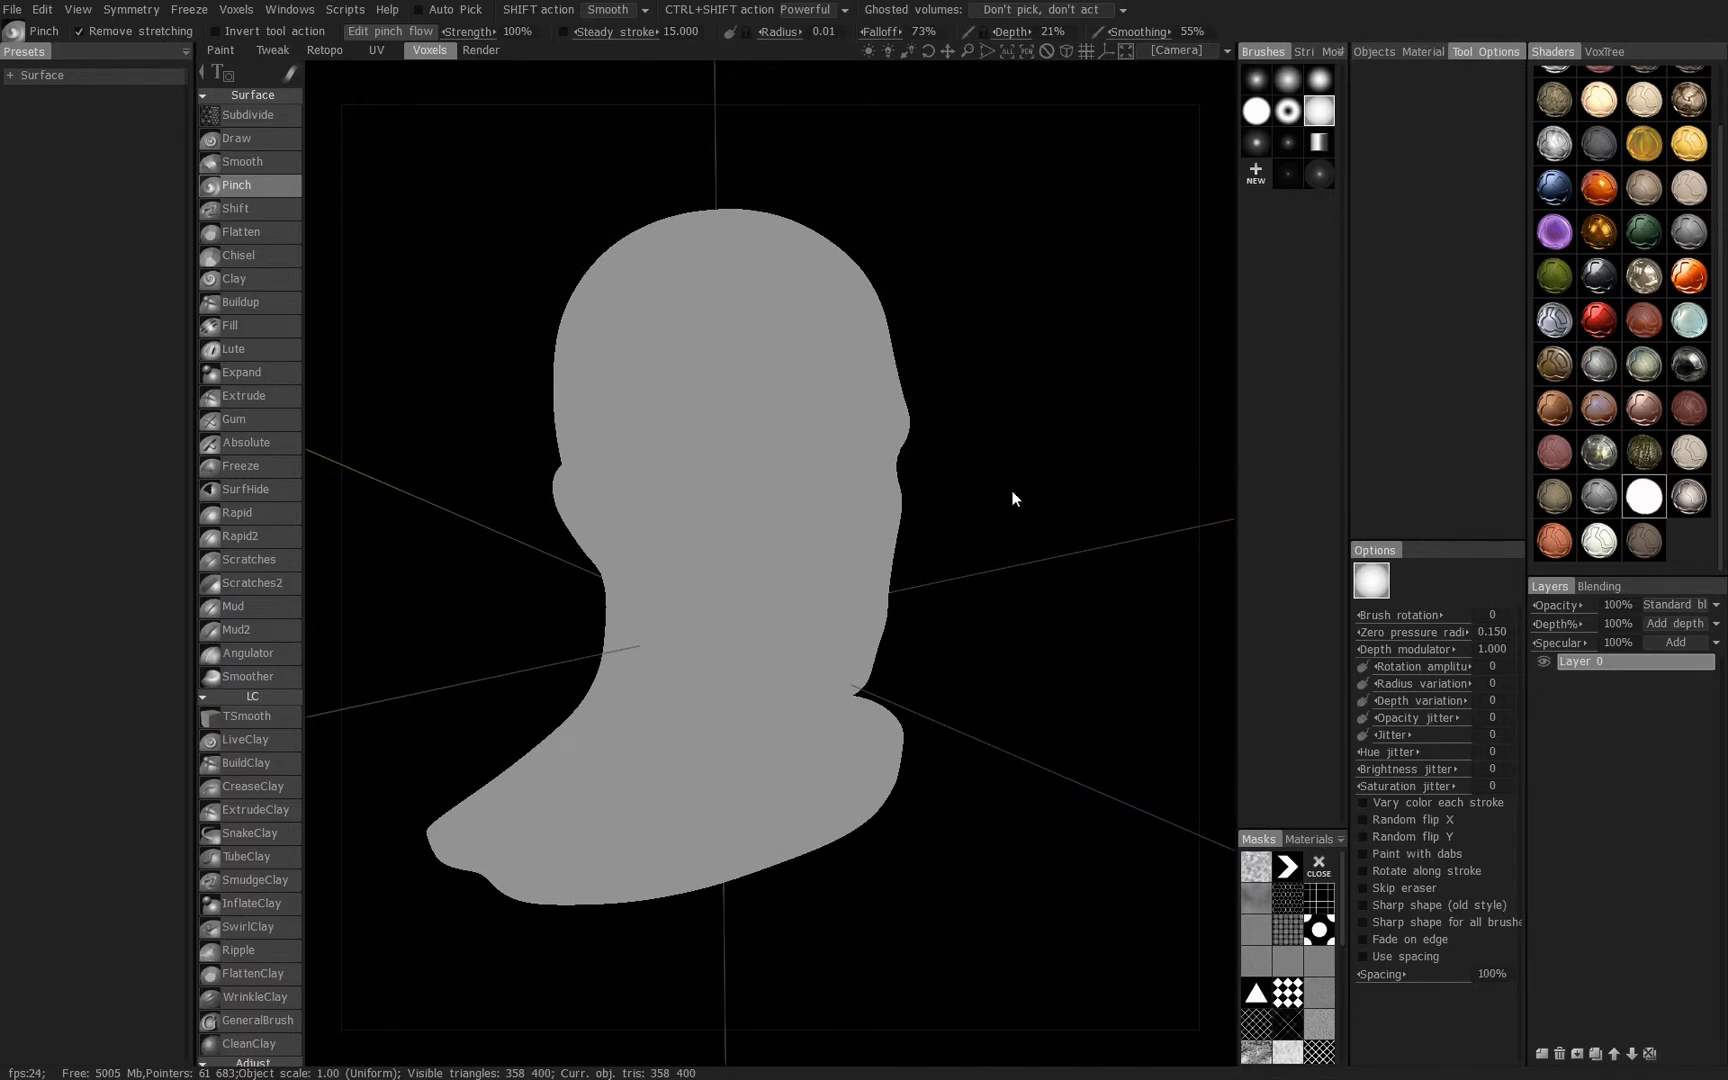
mouse_move(1045, 661)
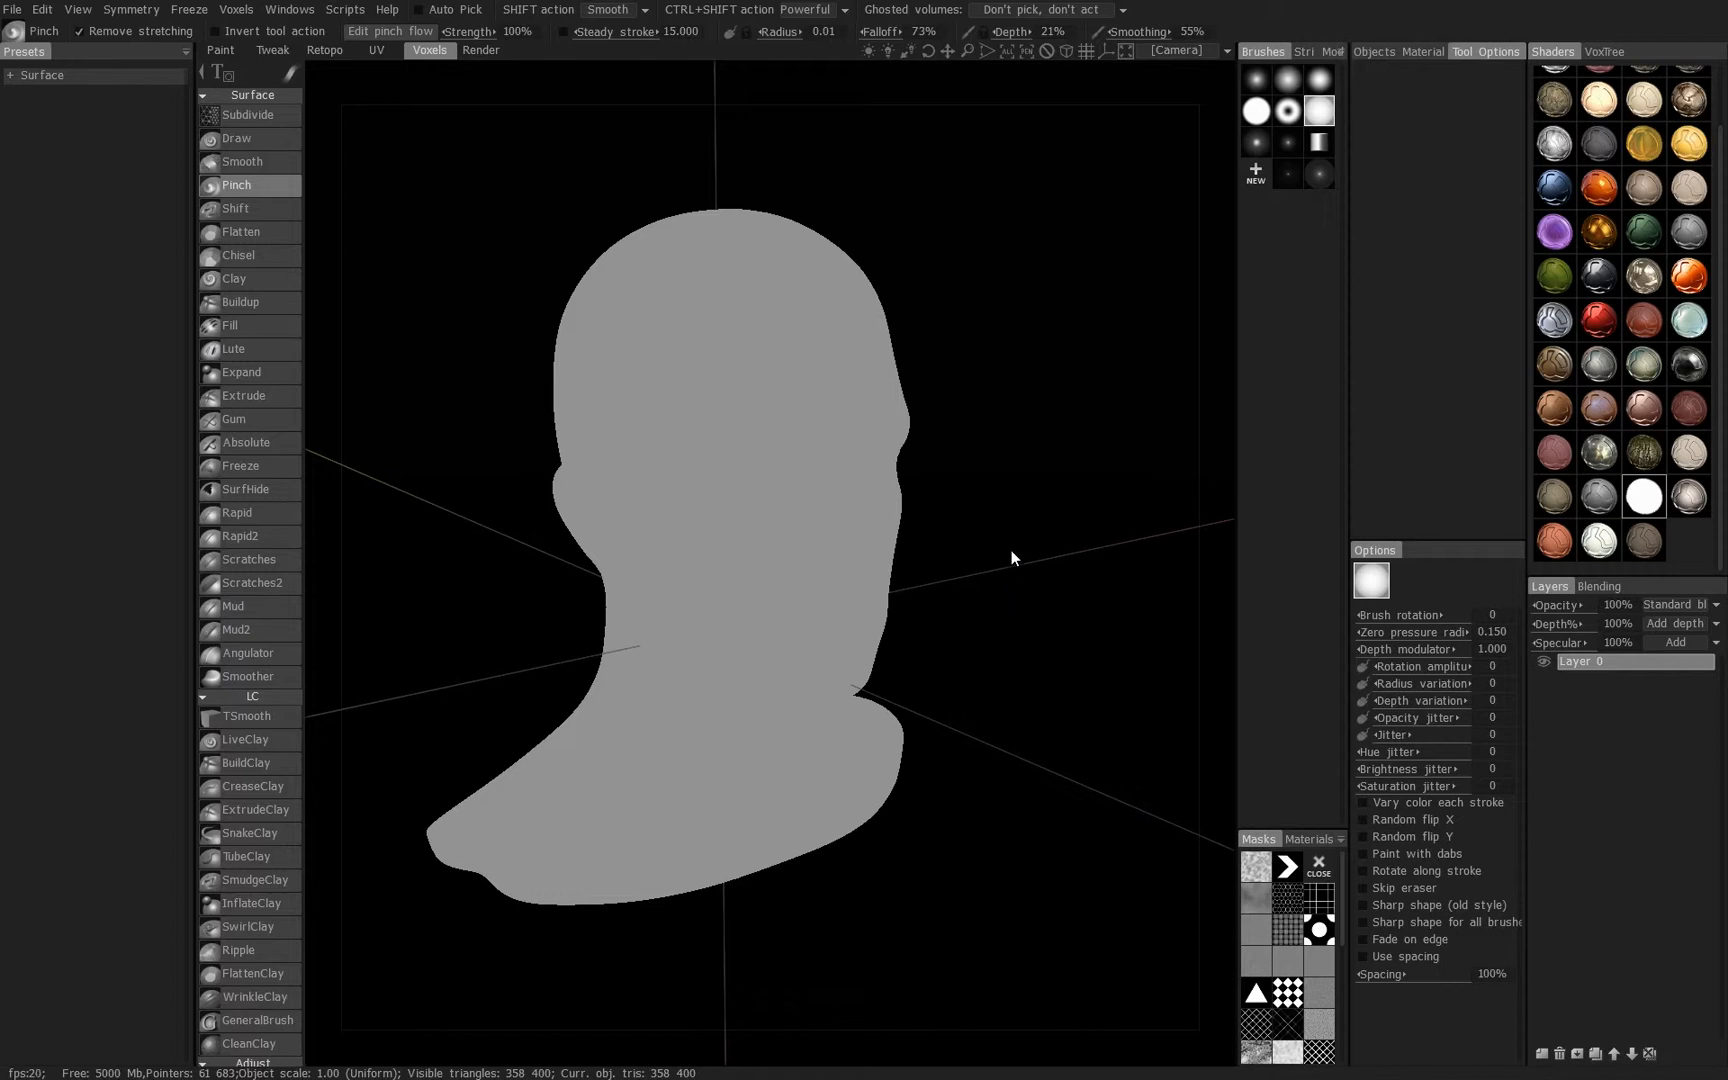
mouse_move(1687, 497)
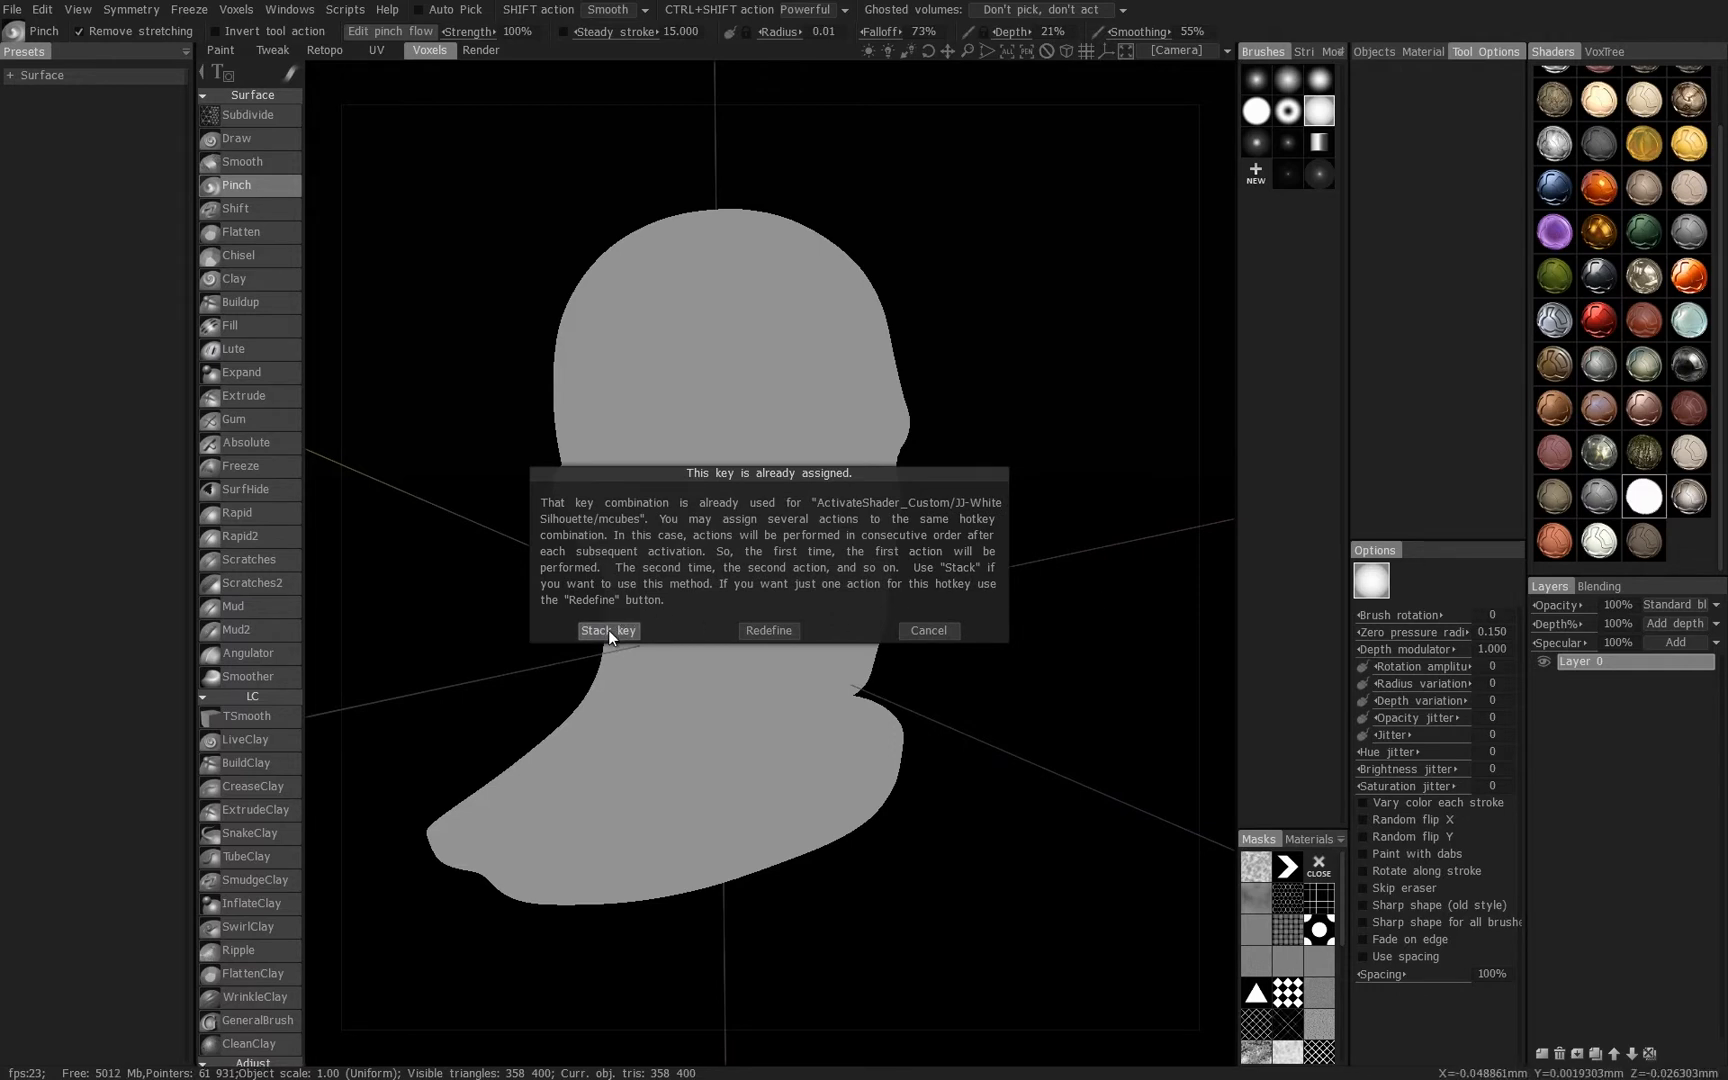
- Stack a second shader onto the White Silhouette shader's key combination
click(607, 630)
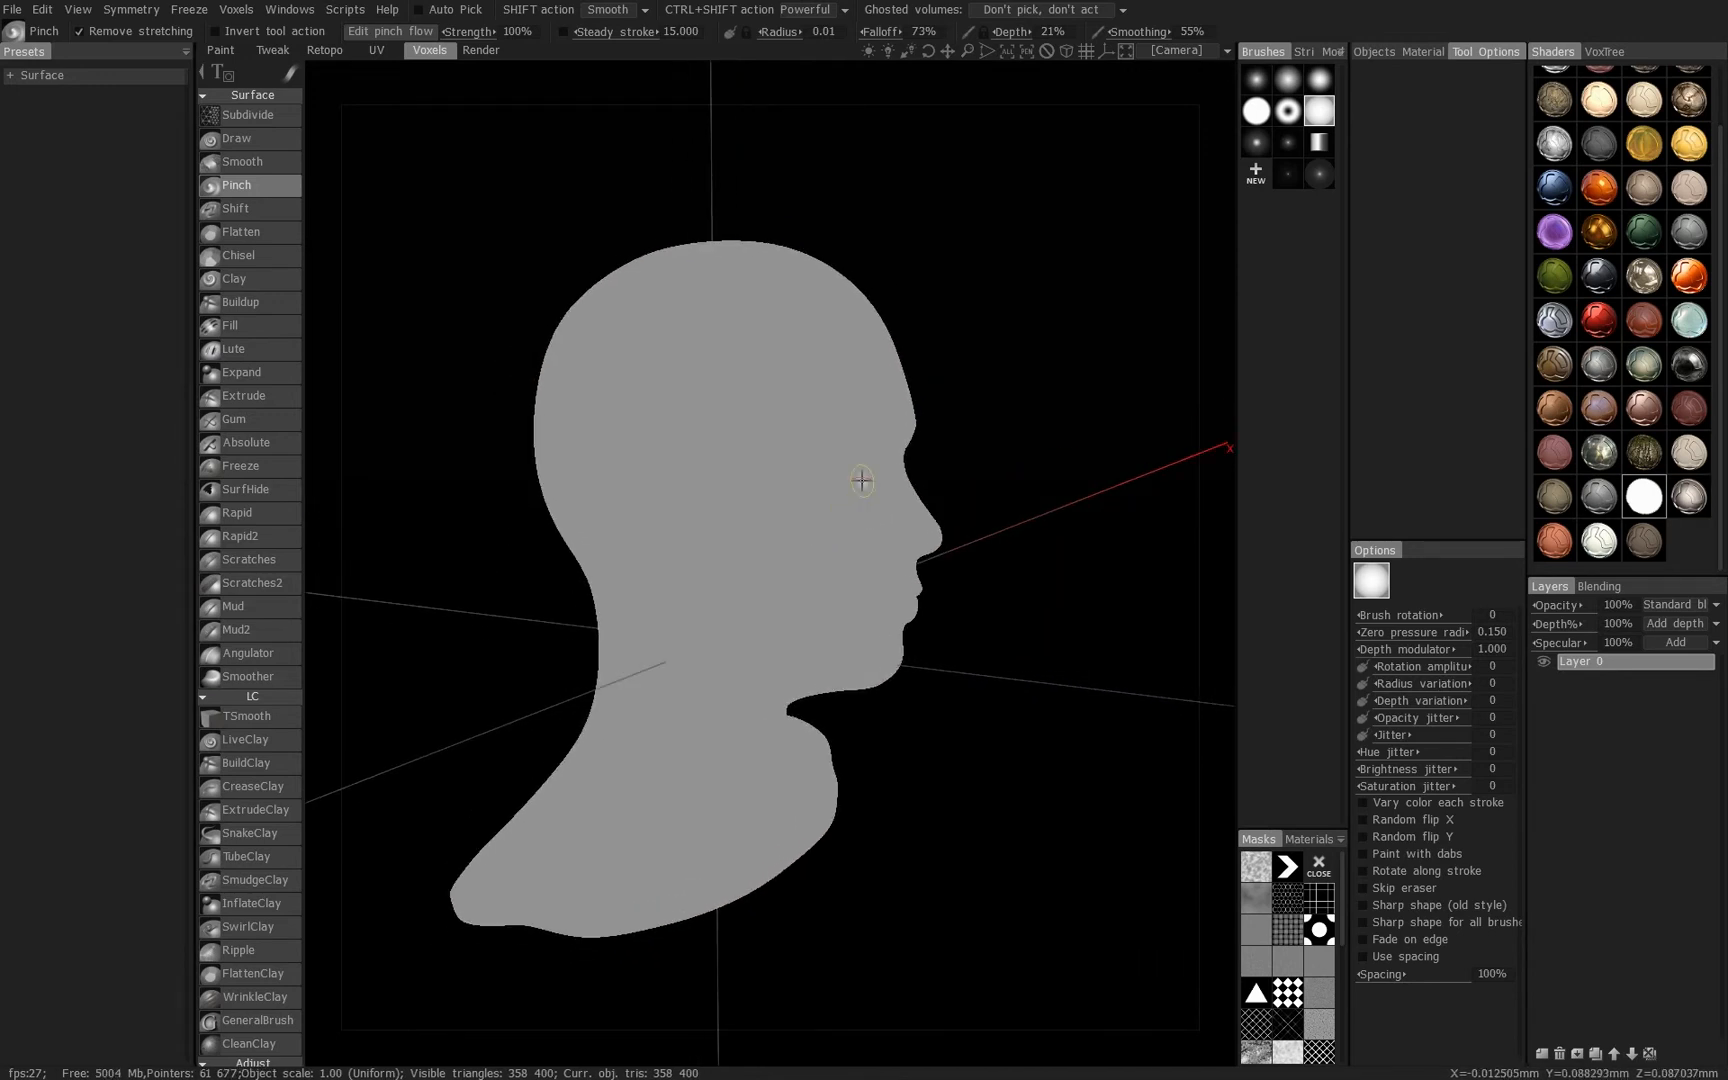
mouse_move(1227, 413)
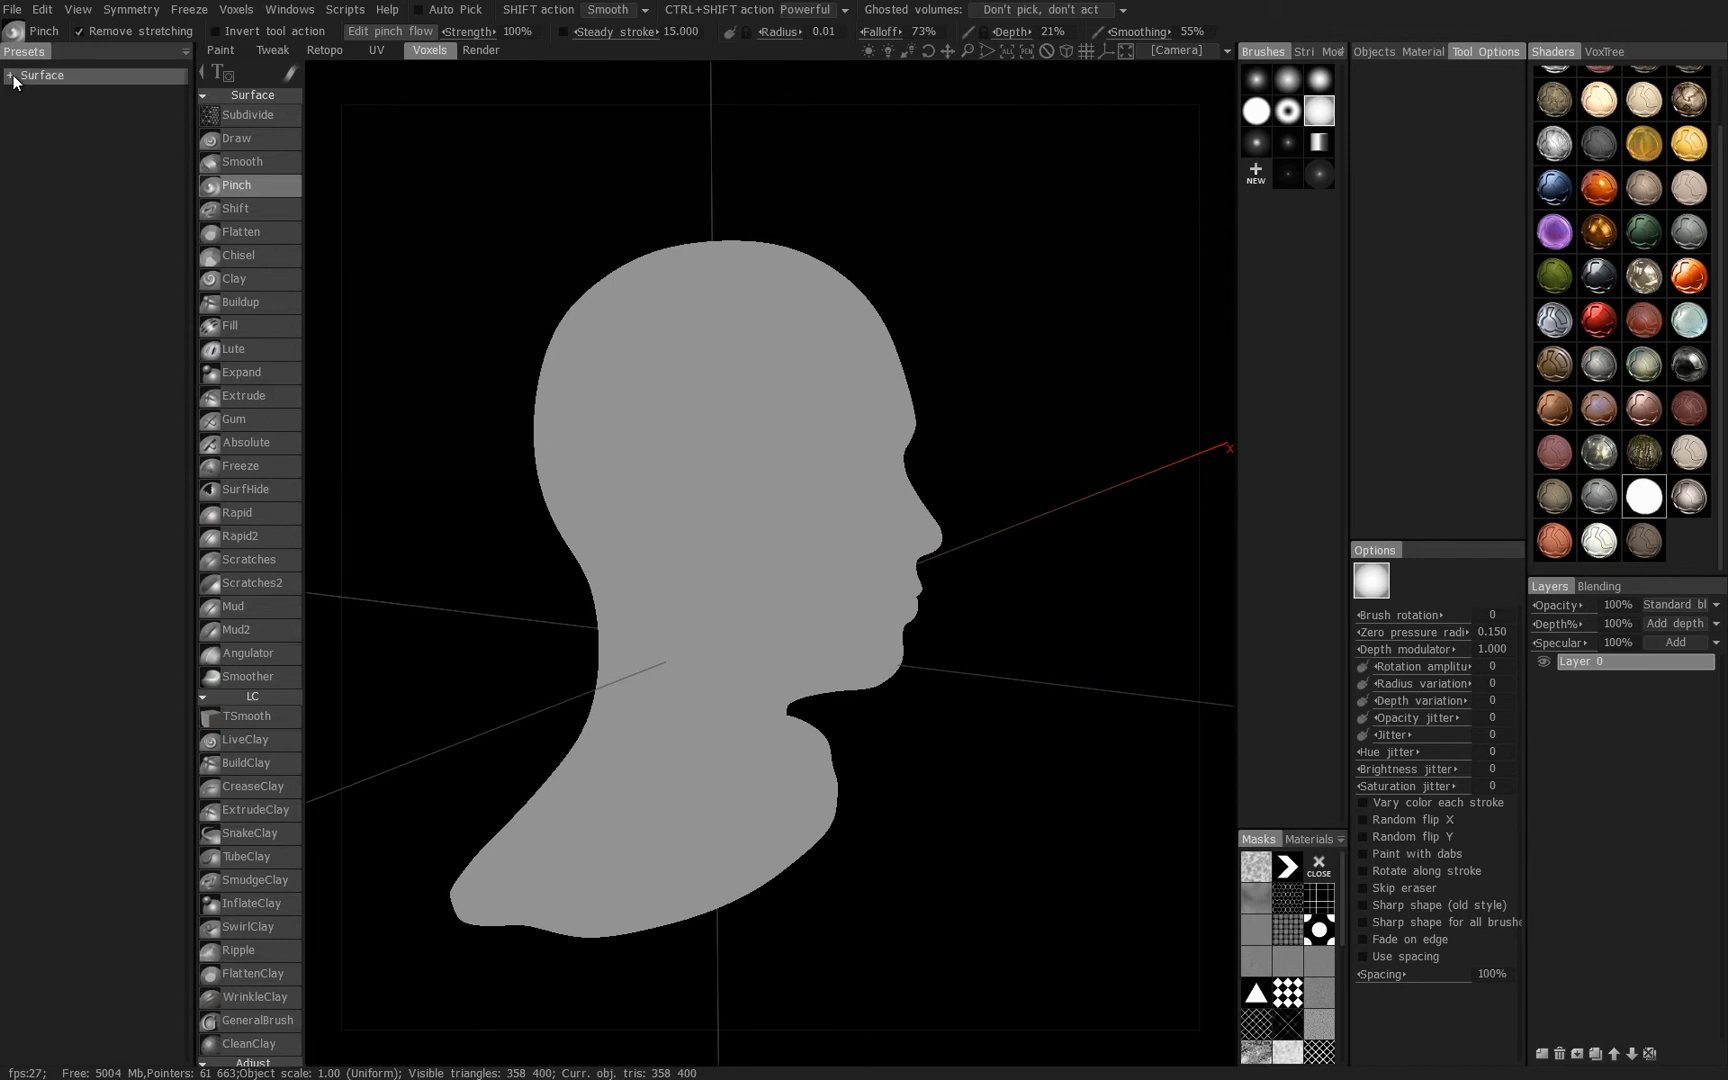
- Expand the Surface presets folder to show Standard, Inflate, Clay and Tweak
click(42, 74)
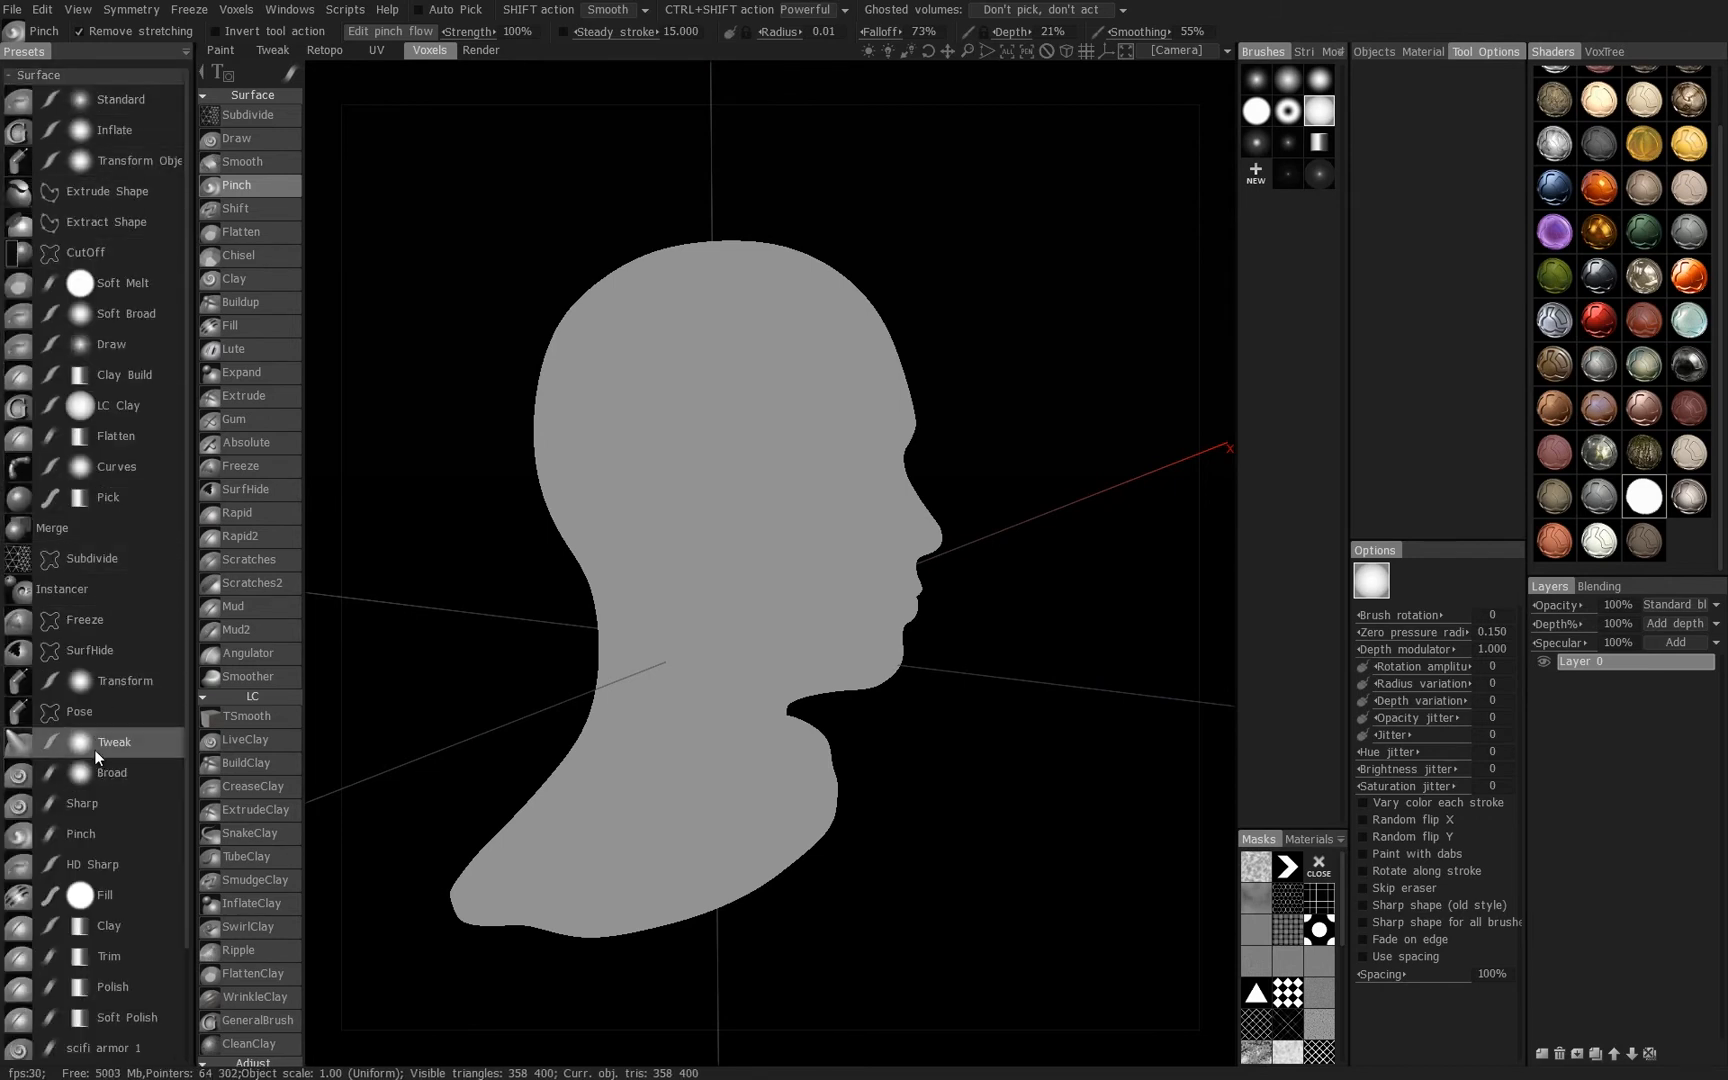